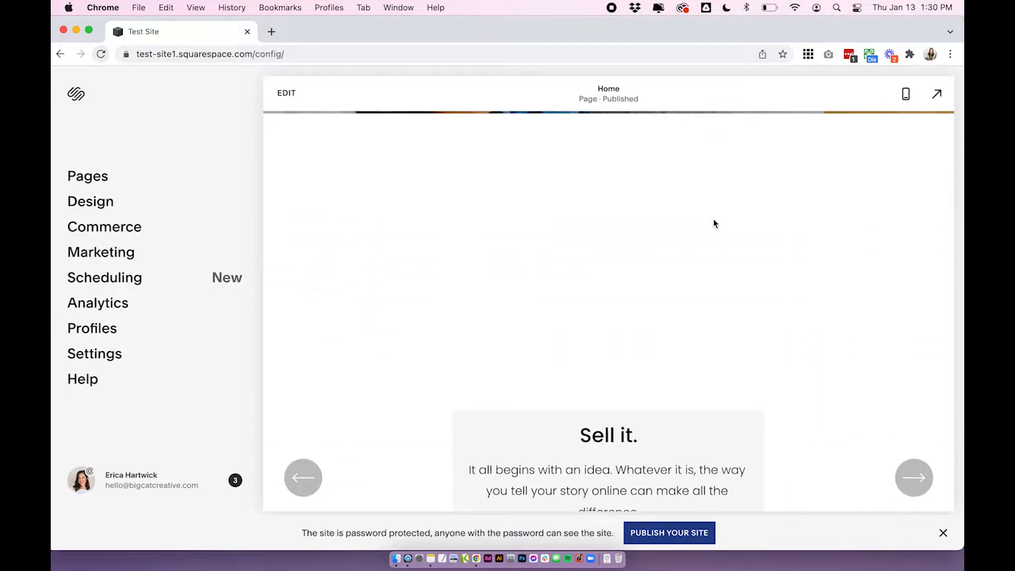
Step: Enter editing mode on the Home page via EDIT
scroll("up", 3)
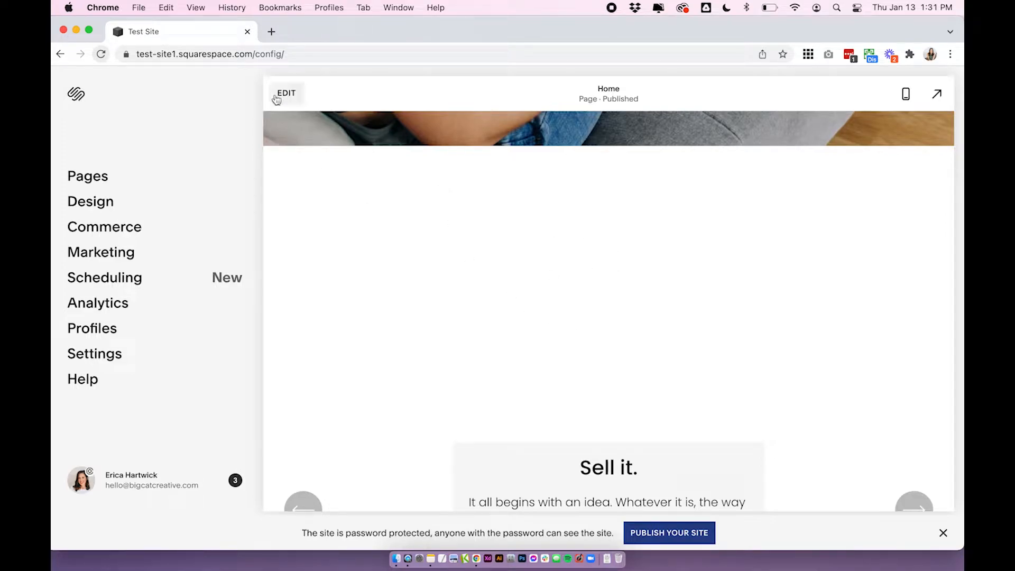
left_click(287, 93)
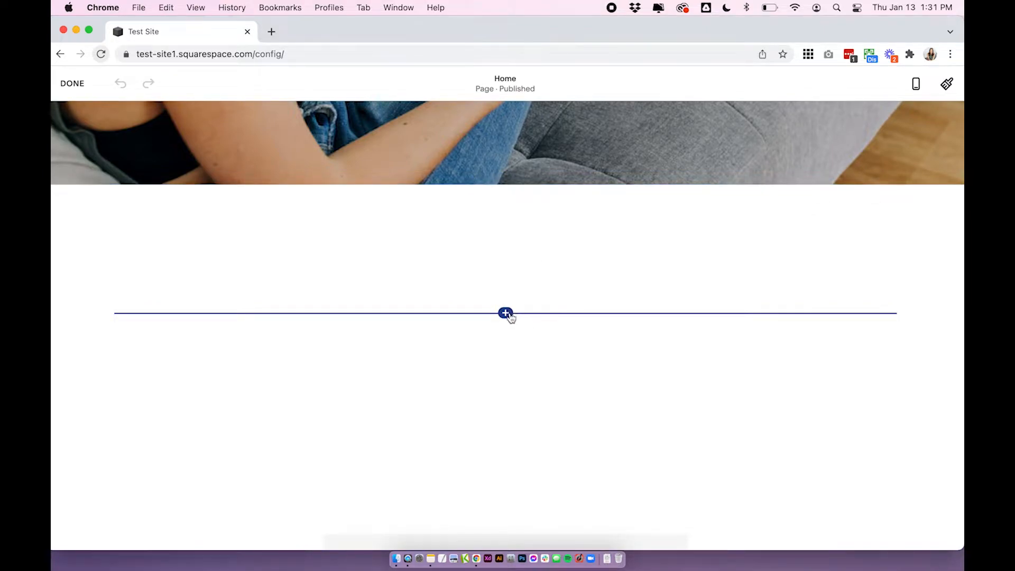
Step: Insert an Accordion block into the empty section below the hero image
left_click(505, 313)
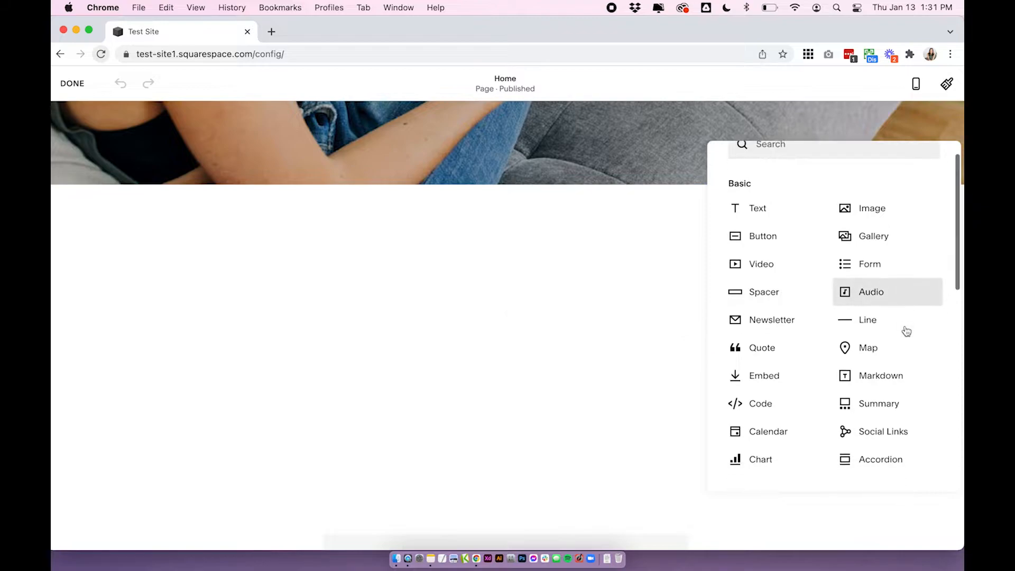
left_click(881, 459)
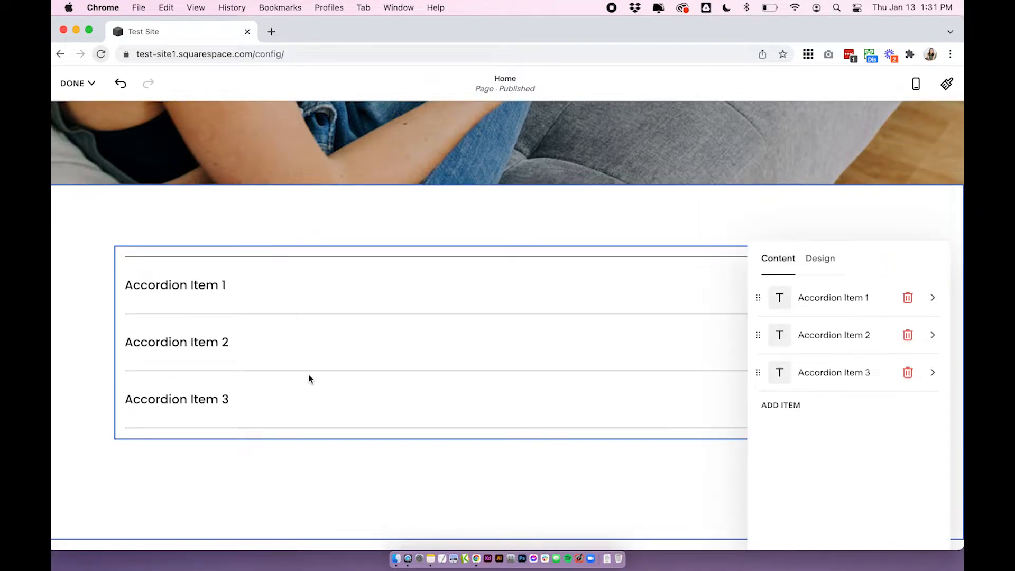
mouse_move(826, 389)
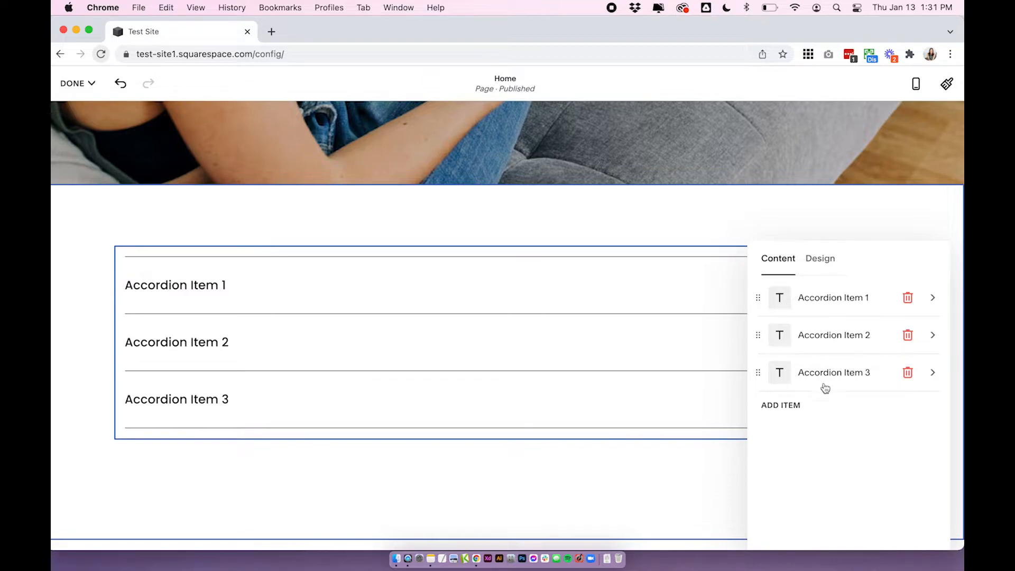
mouse_move(866, 386)
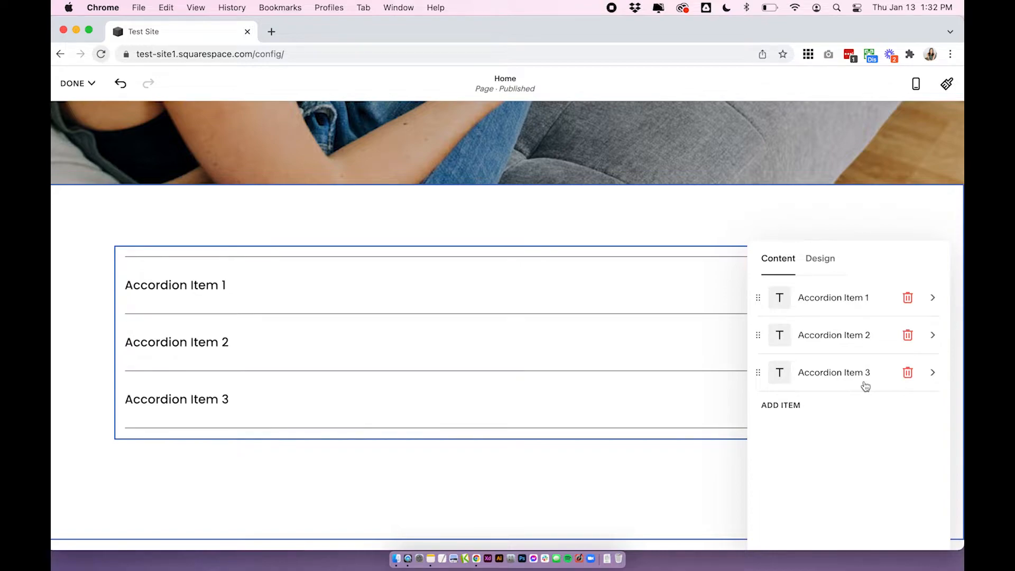
mouse_move(811, 413)
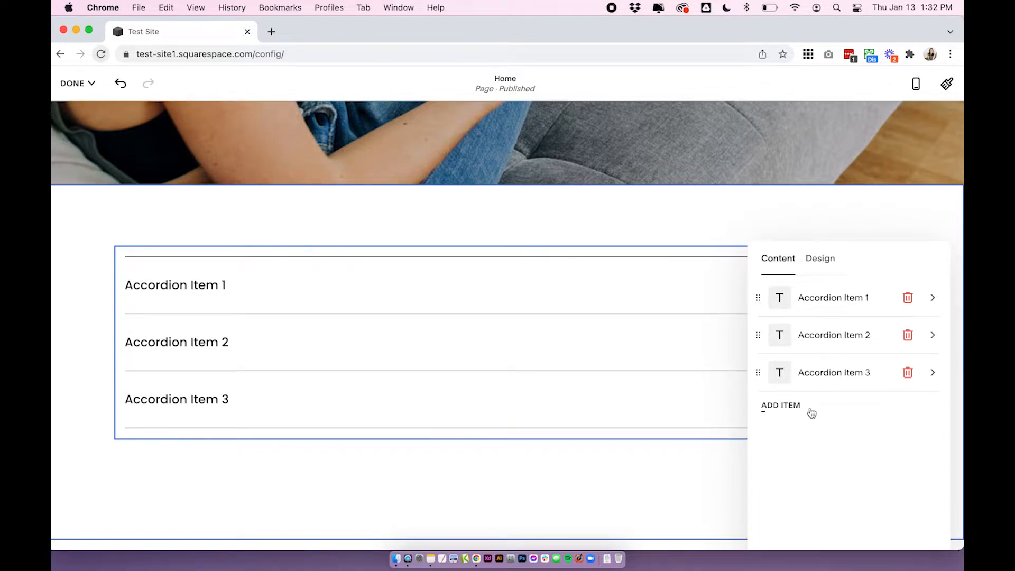
Step: Add a fourth item and make item 1 read "Add you question here?" / "This would be your answer!"
left_click(781, 405)
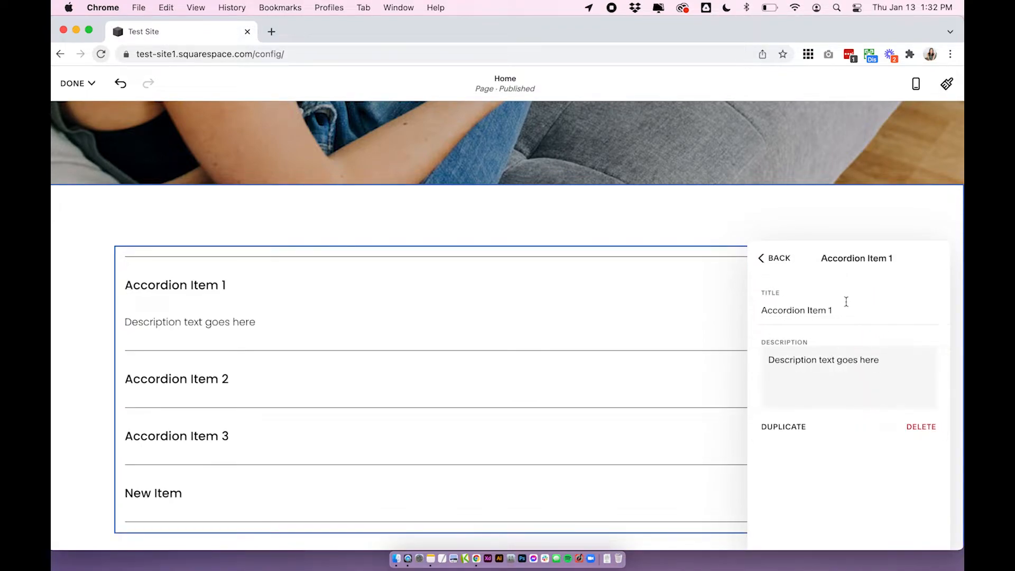
triple_click(796, 309)
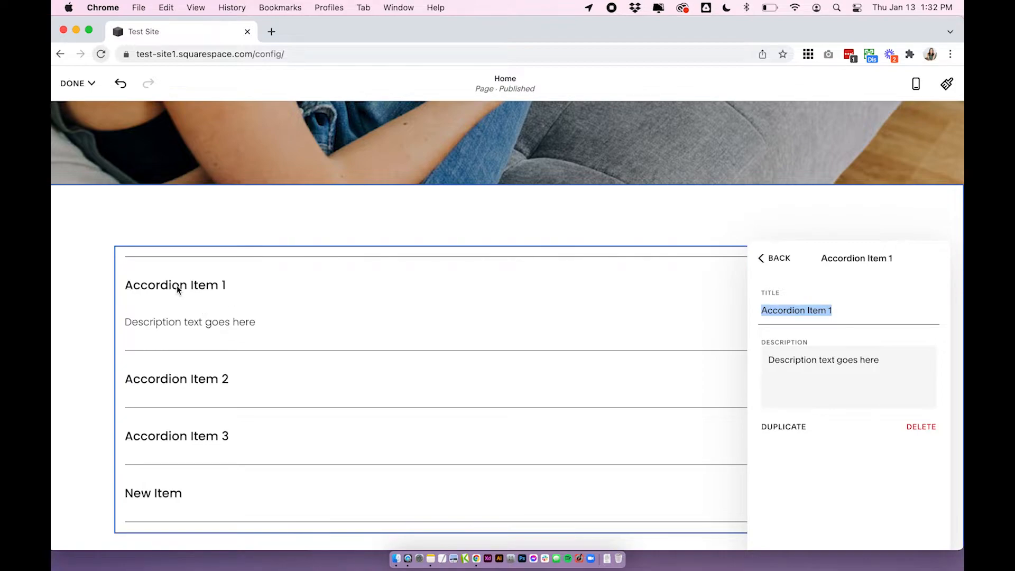
type("Add you")
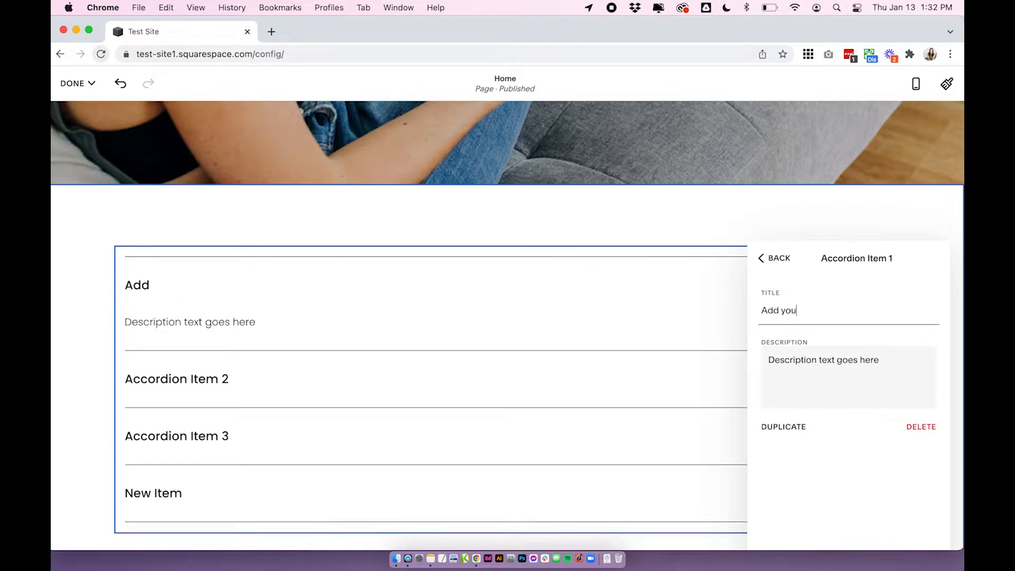
type("question here?")
left_click(849, 378)
type("This wou")
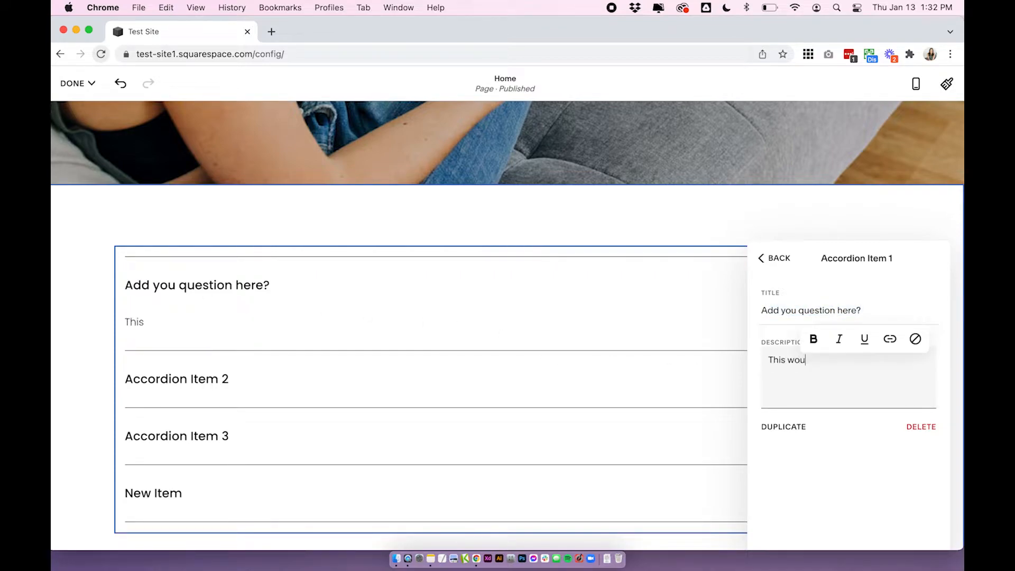
type("ld be your answer!")
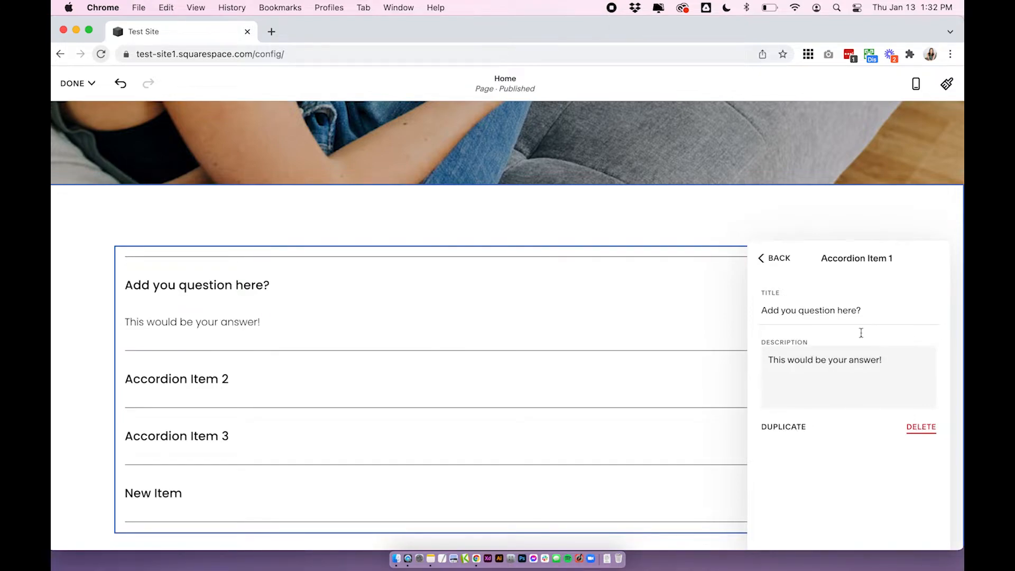
left_click(778, 258)
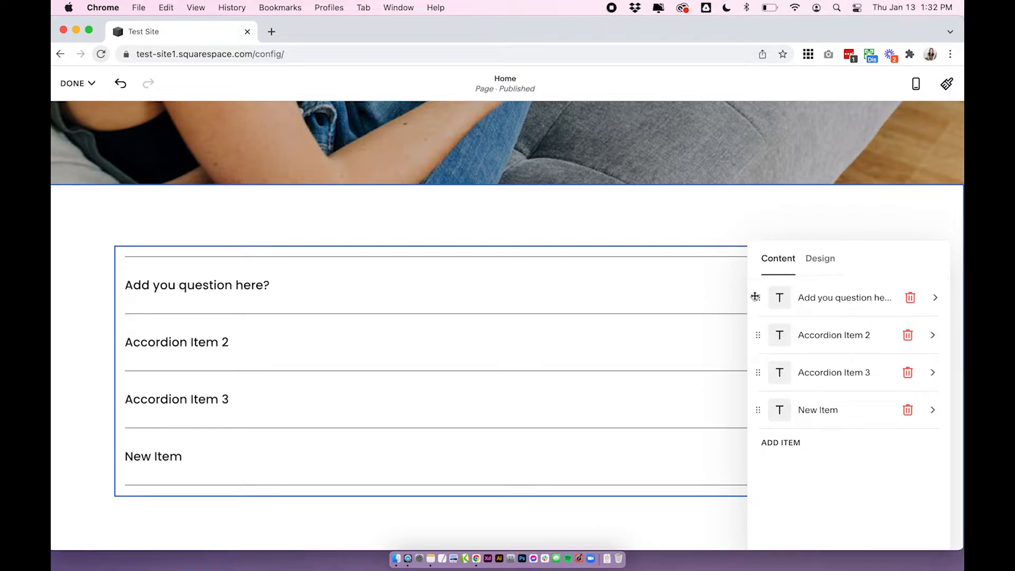
Step: Review the accordion's design text styles, keeping Paragraph 2 descriptions and Heading 4 titles
left_click(820, 258)
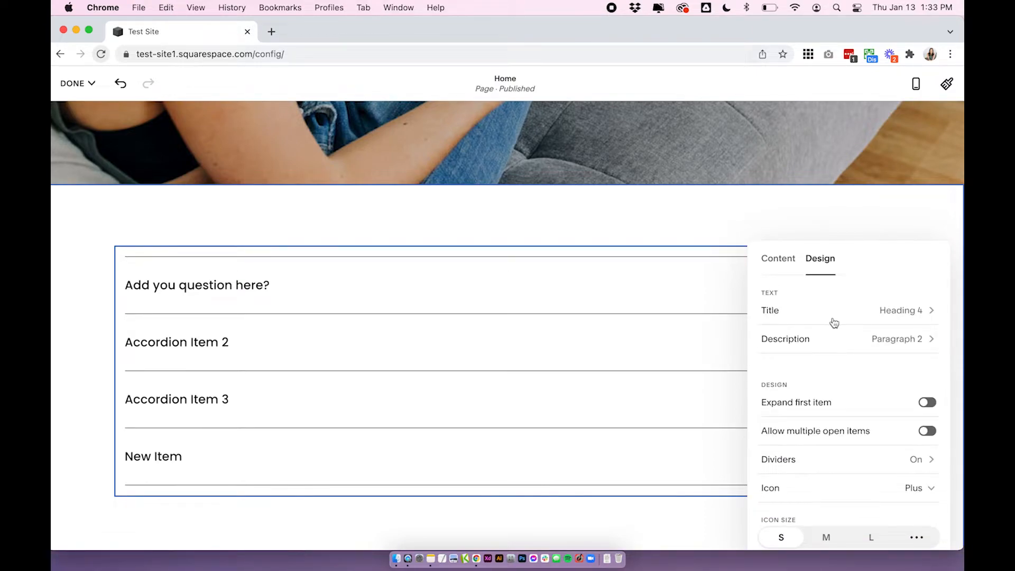
mouse_move(770, 309)
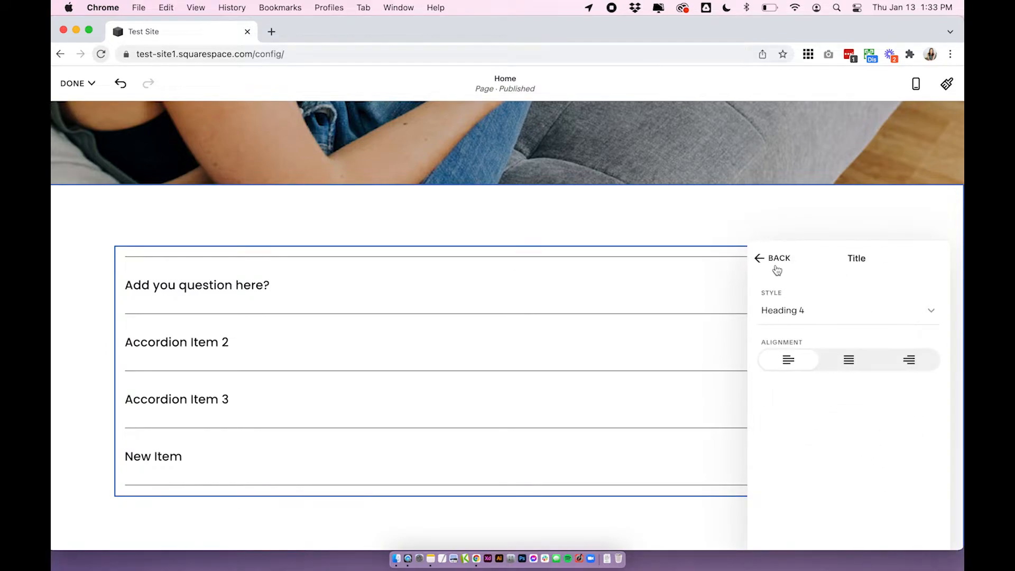
left_click(772, 258)
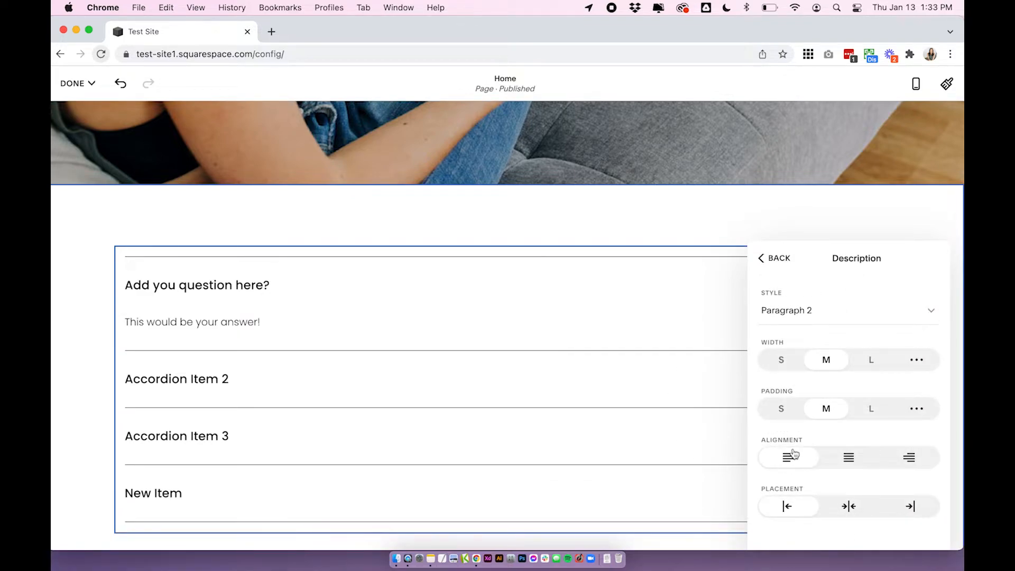
left_click(848, 310)
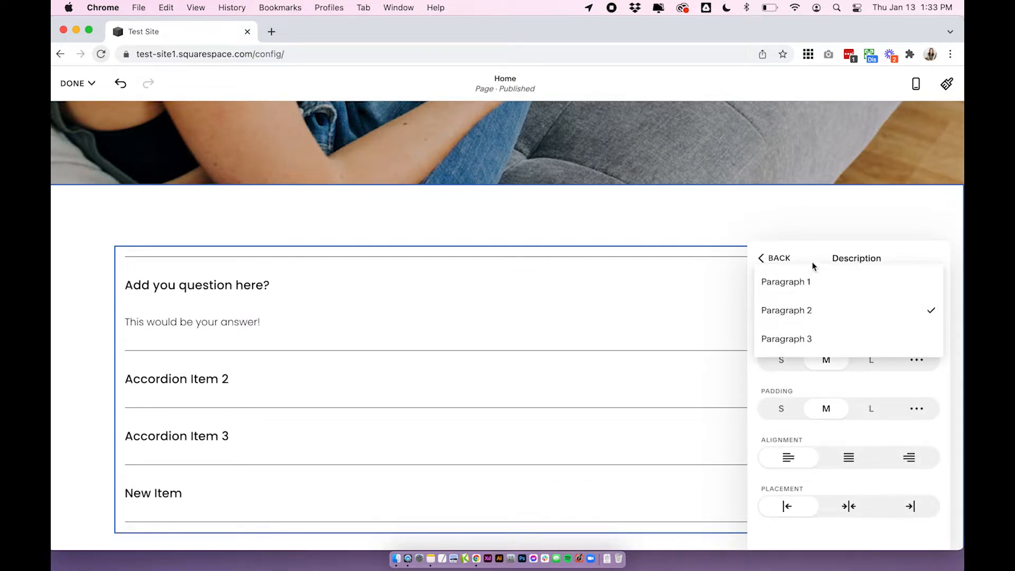
left_click(786, 310)
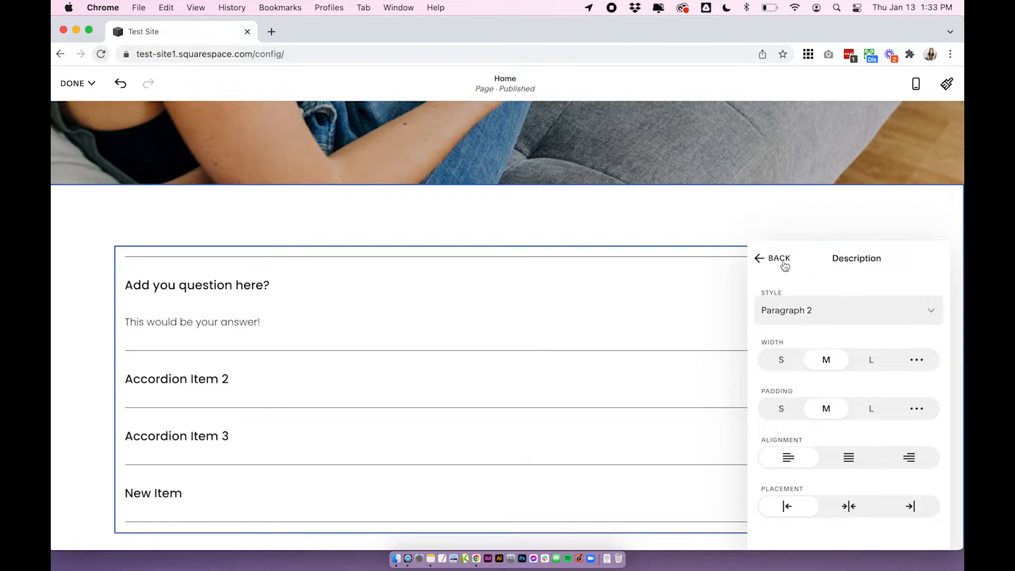
left_click(759, 258)
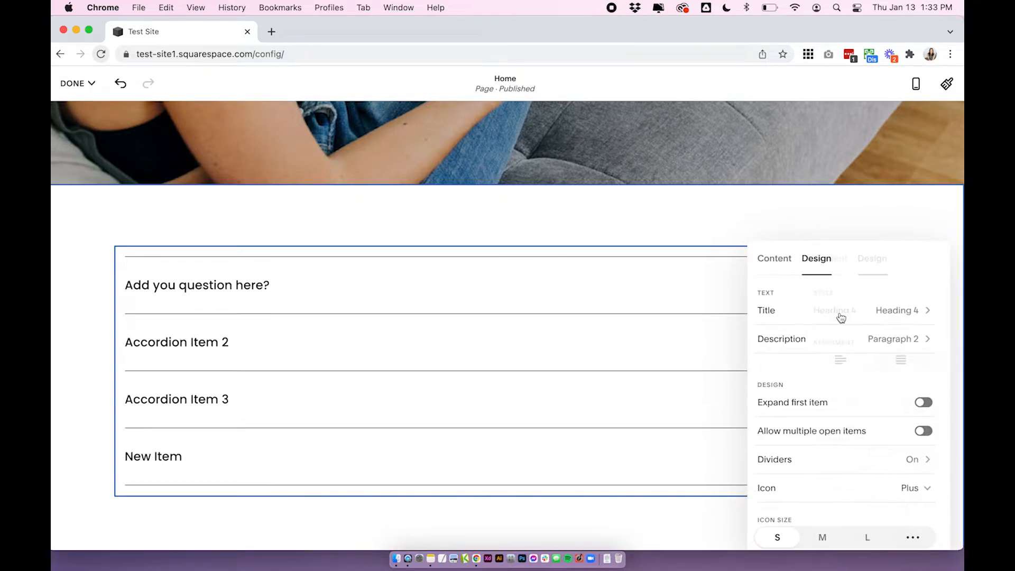
left_click(898, 310)
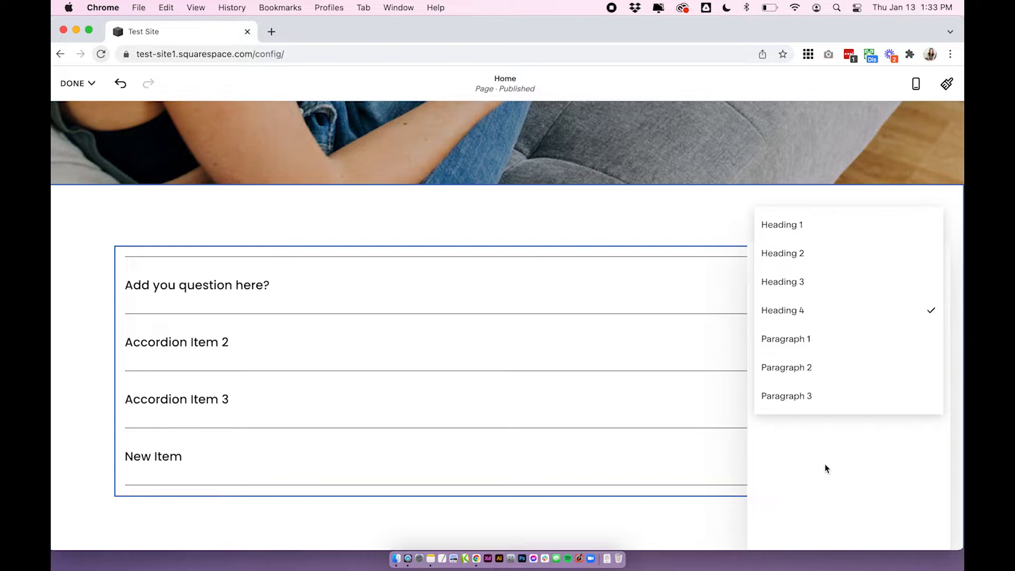
mouse_move(803, 258)
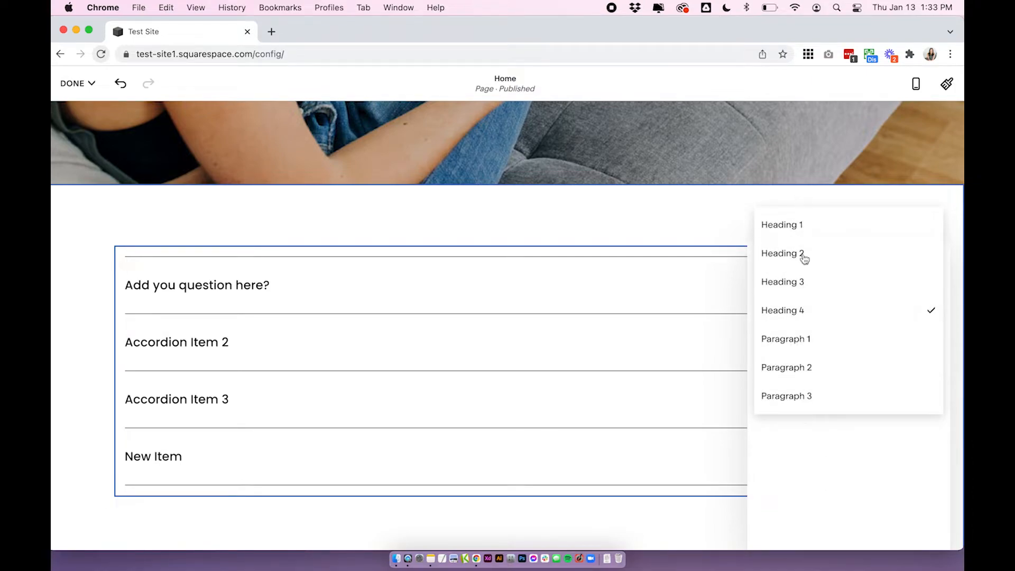
mouse_move(827, 497)
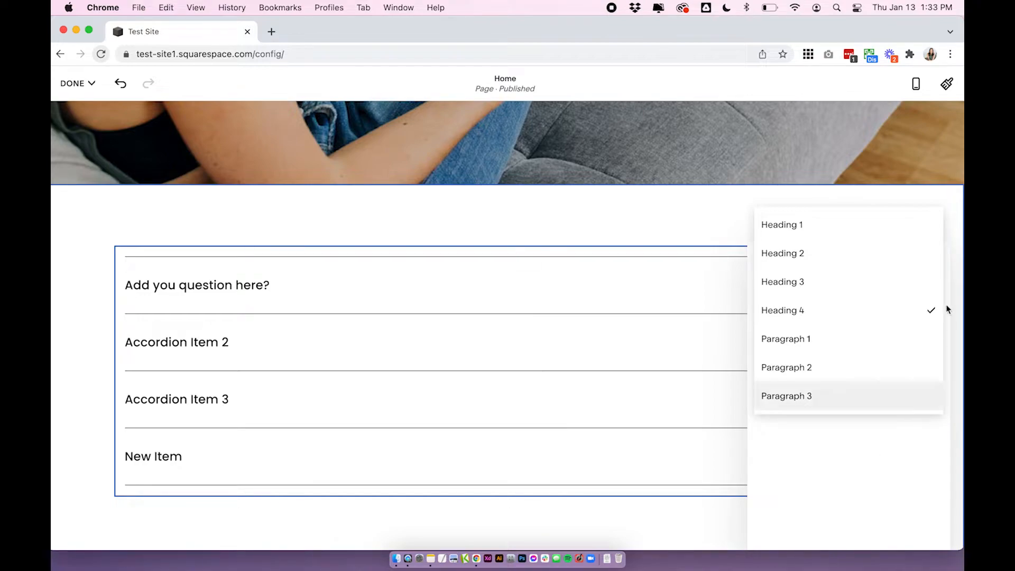
left_click(783, 309)
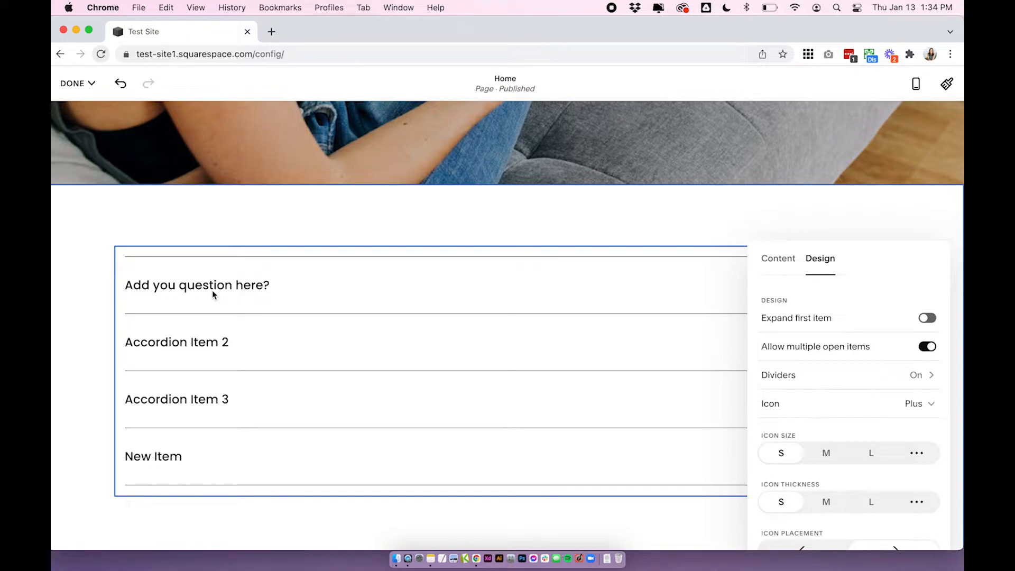
mouse_move(190, 362)
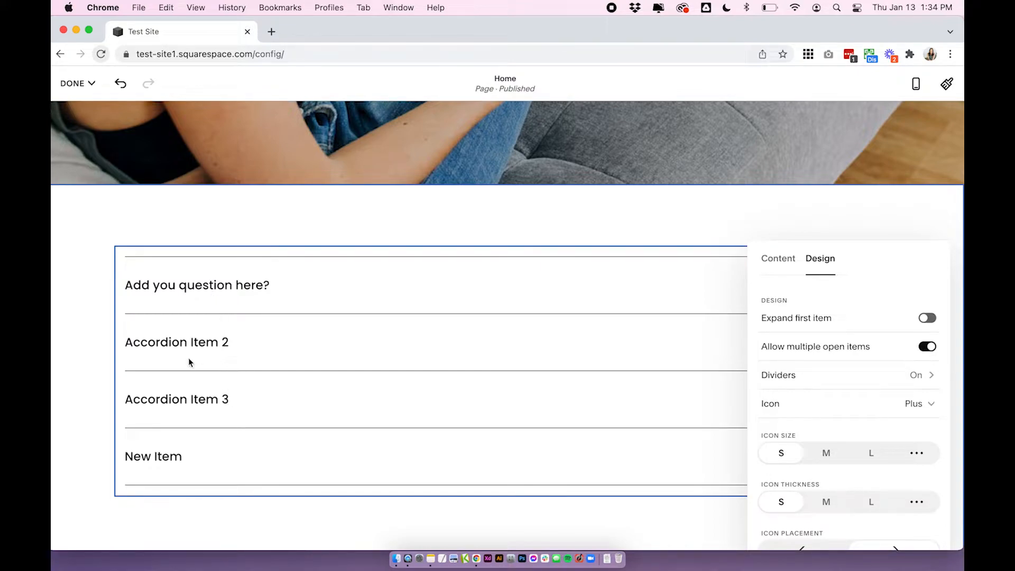
mouse_move(281, 393)
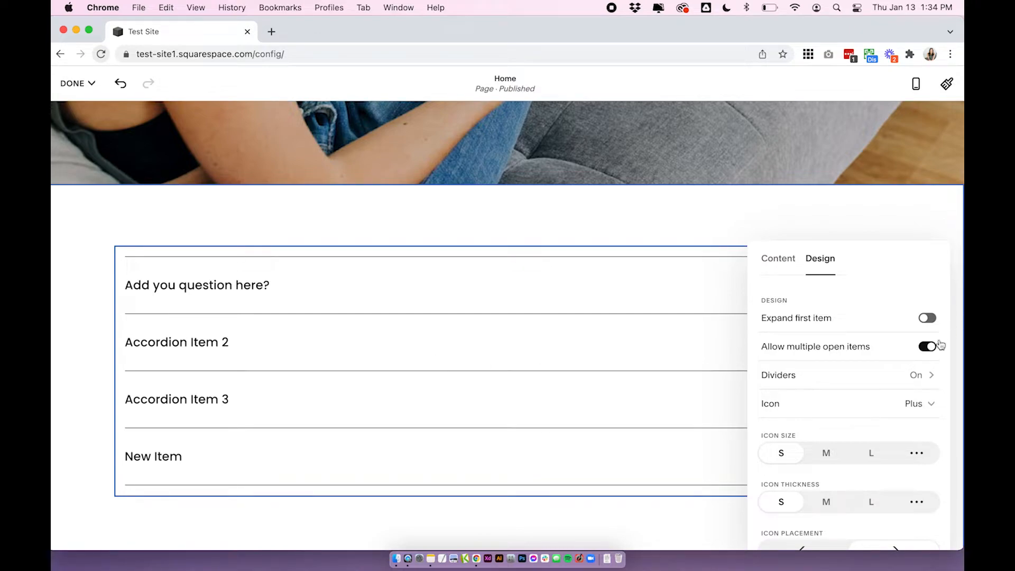
Step: Set the accordion to open one item at a time, then save and exit the editor
left_click(928, 347)
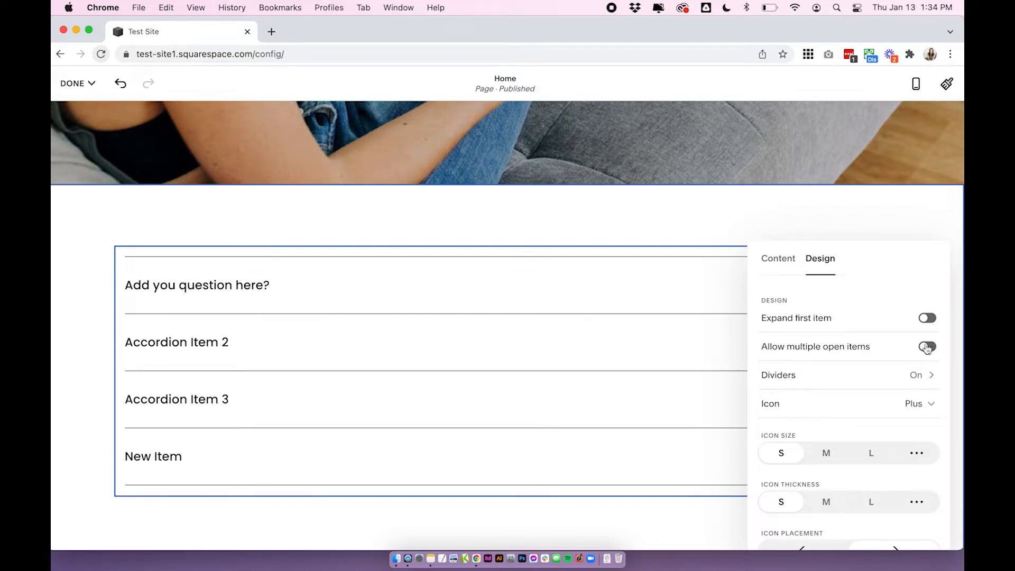
left_click(71, 82)
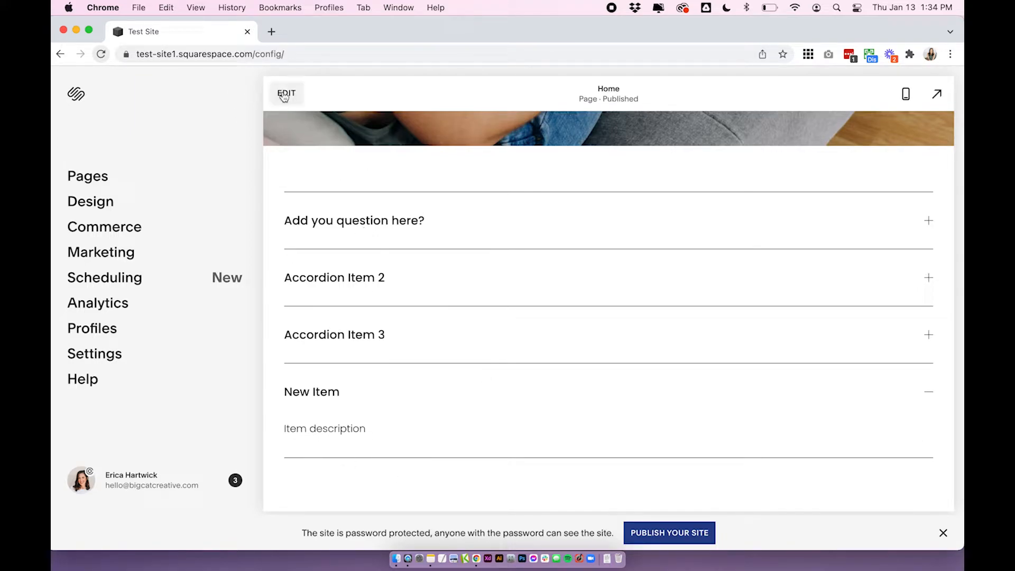
Step: Reopen the accordion's design settings and keep all divider lines, including the last one
left_click(286, 93)
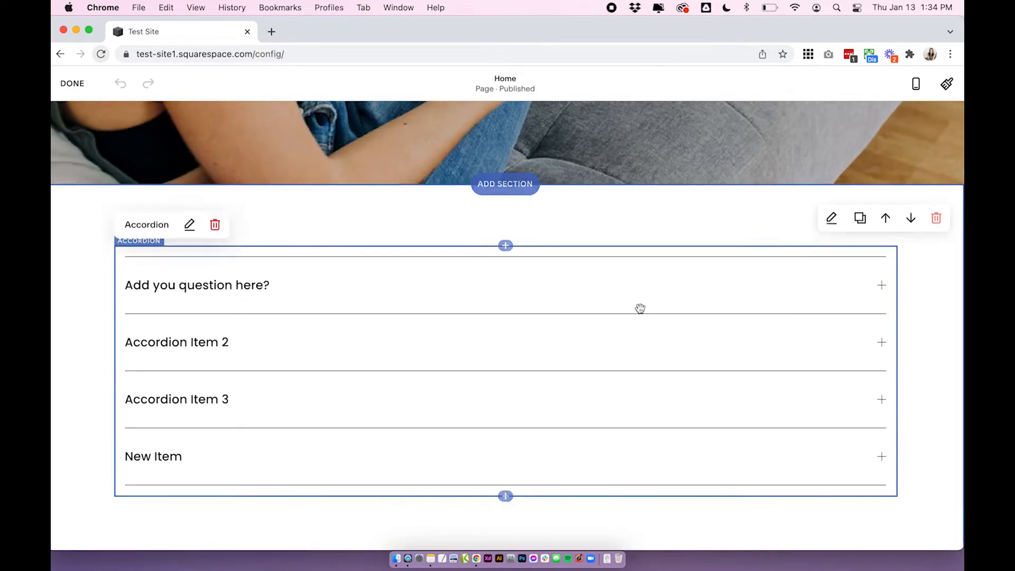
left_click(832, 218)
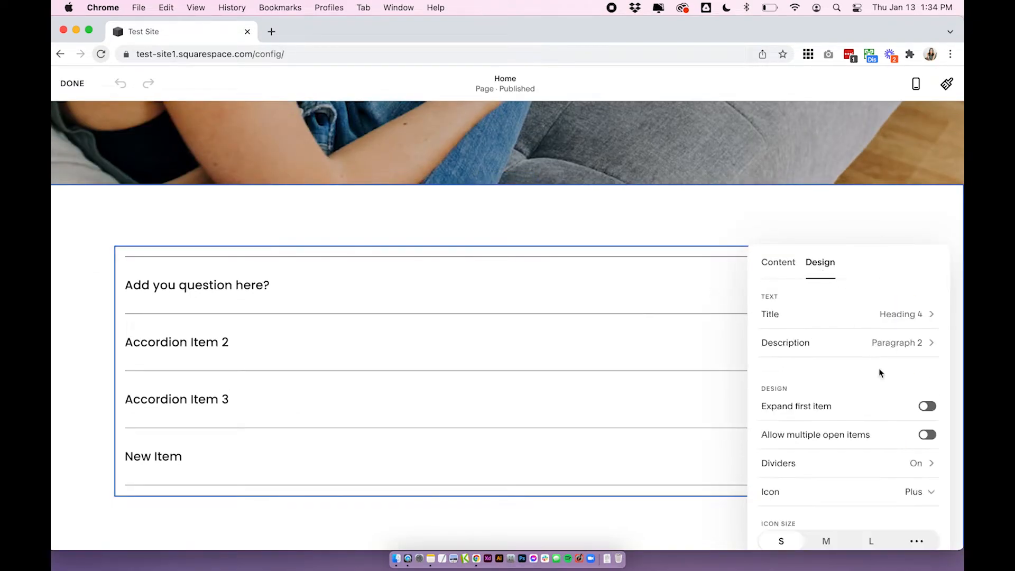
scroll("down", 3)
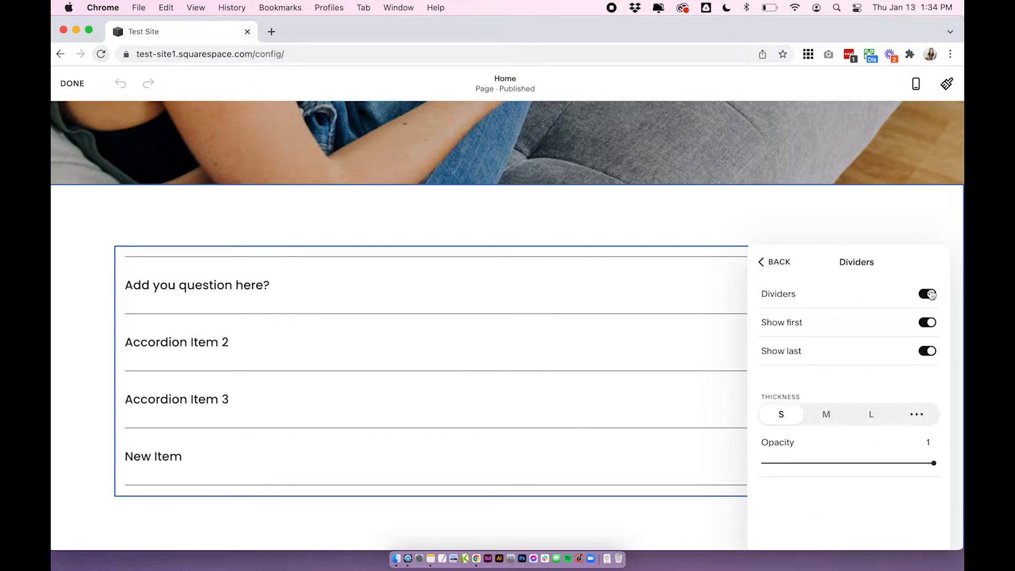
left_click(928, 293)
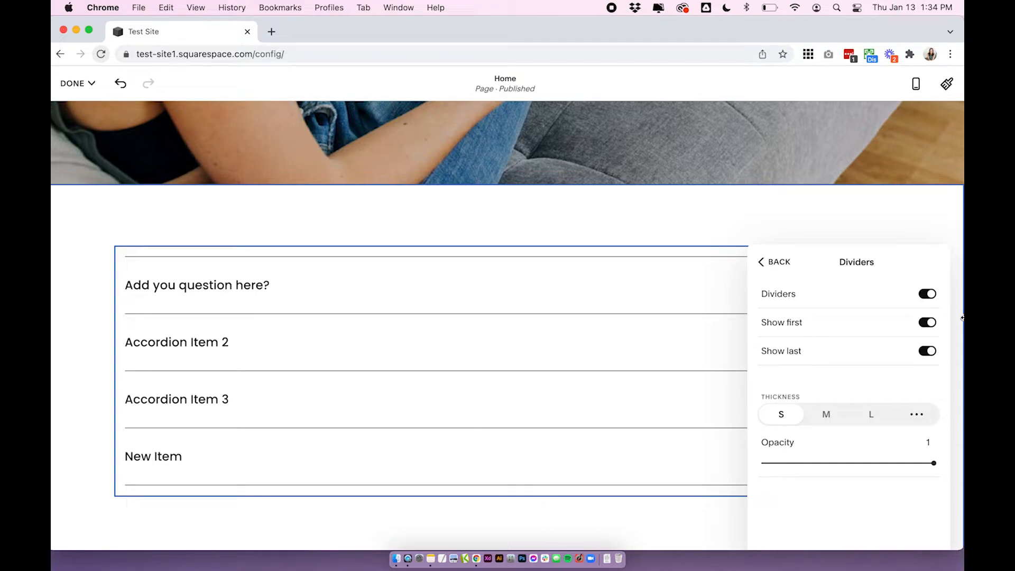
left_click(927, 350)
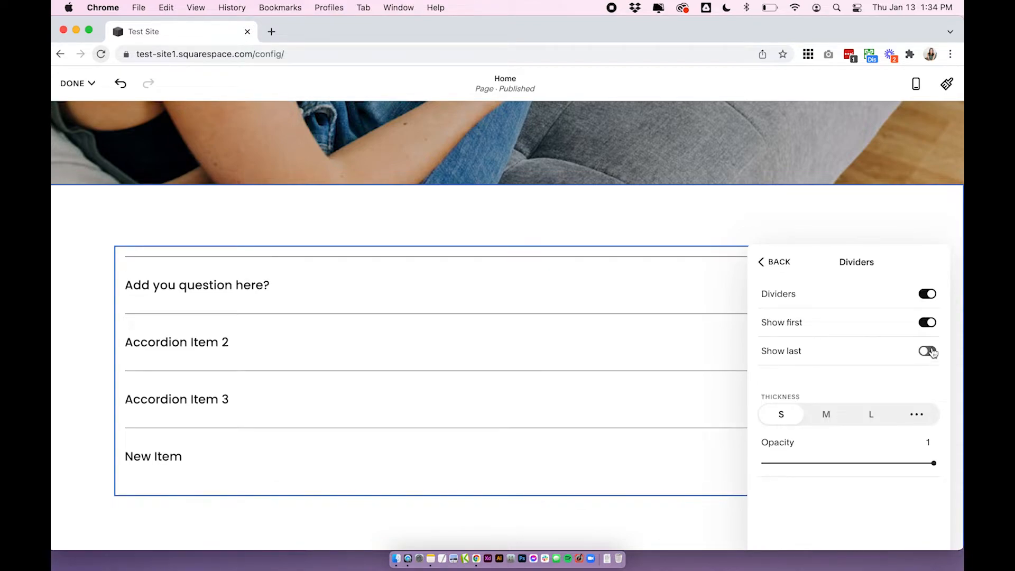
left_click(927, 350)
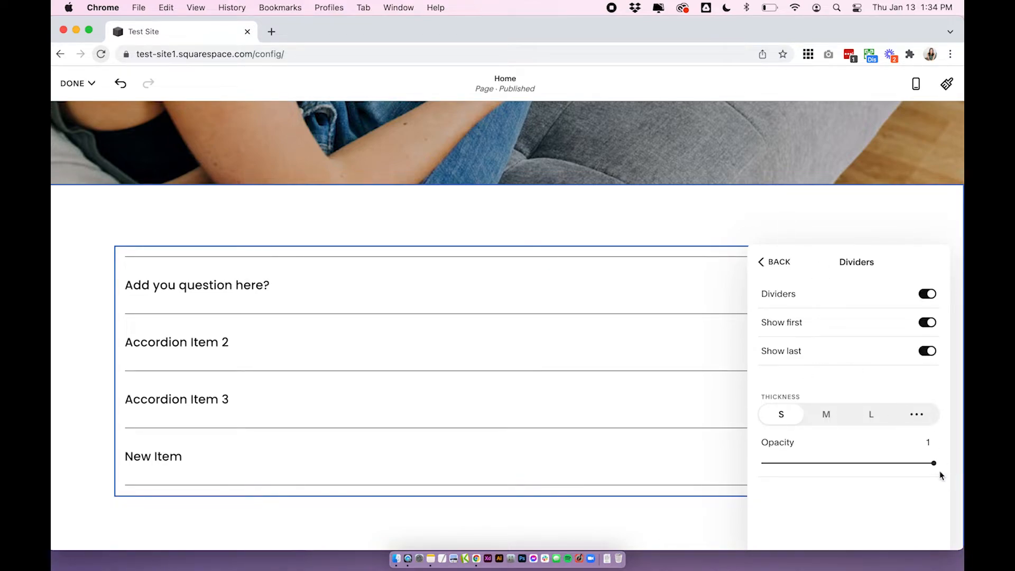
left_click(774, 261)
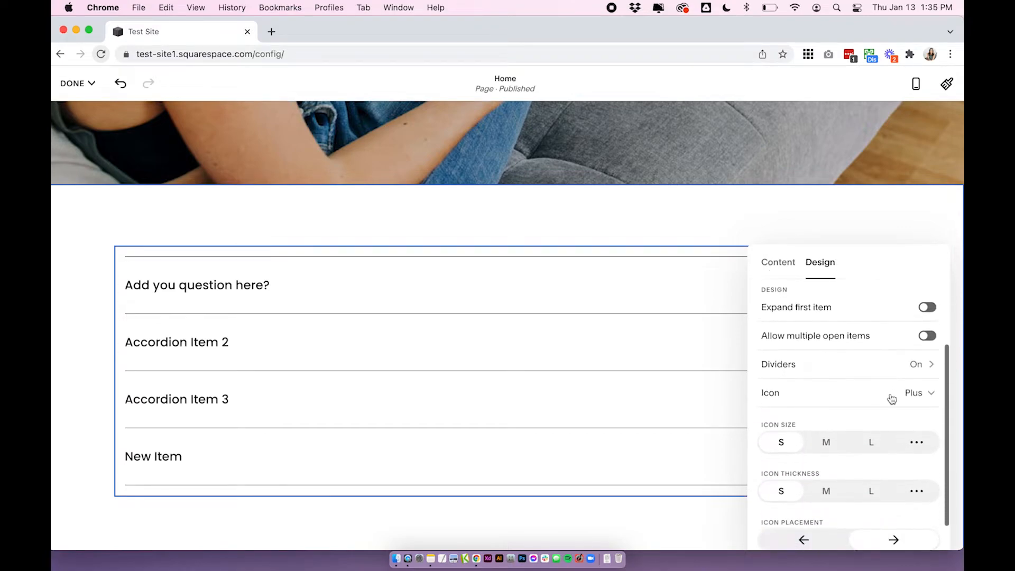
Step: Switch the accordion Icon from Plus to Arrow and review the remaining icon and padding options
scroll("up", 3)
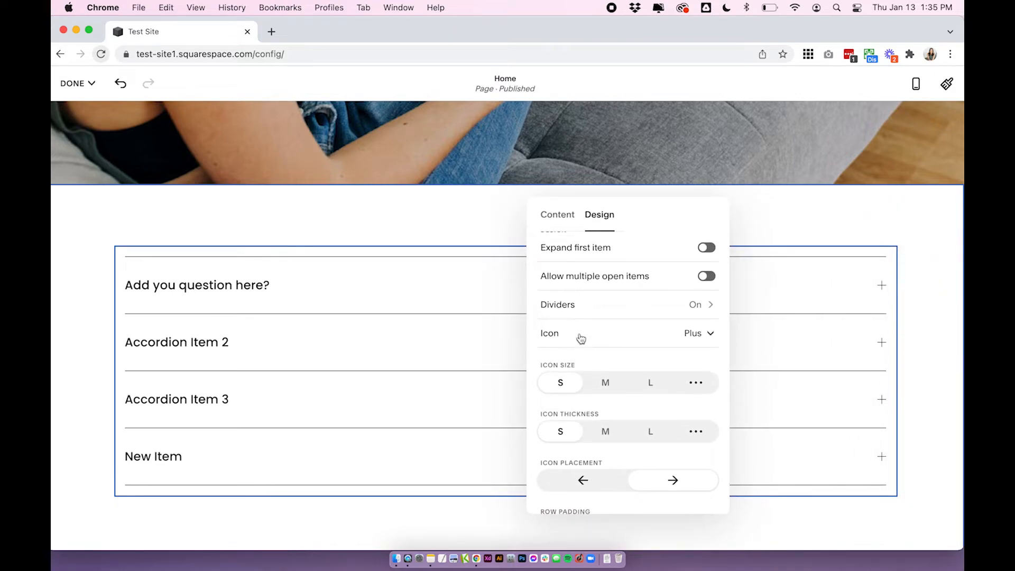
left_click(698, 334)
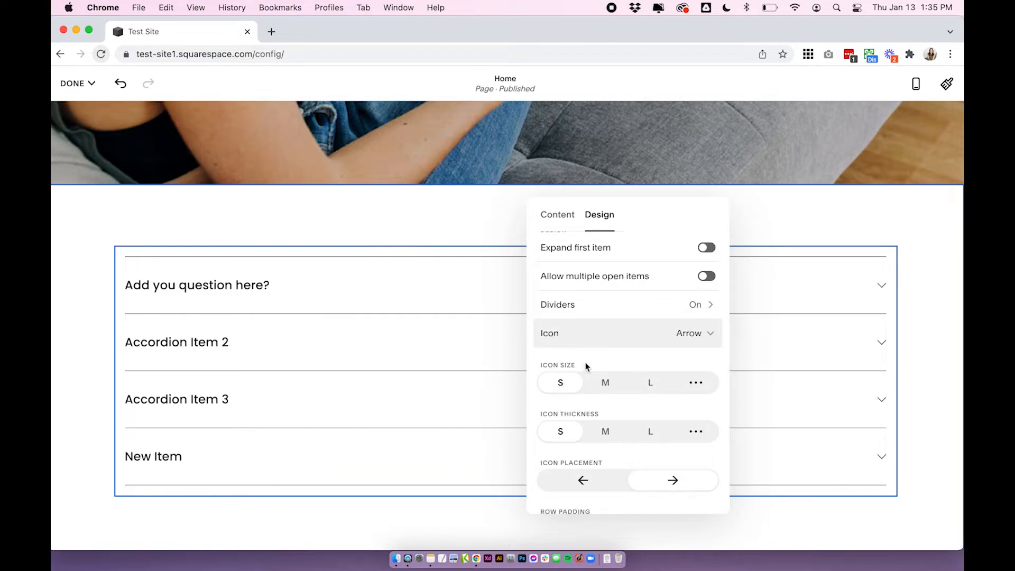
scroll("down", 3)
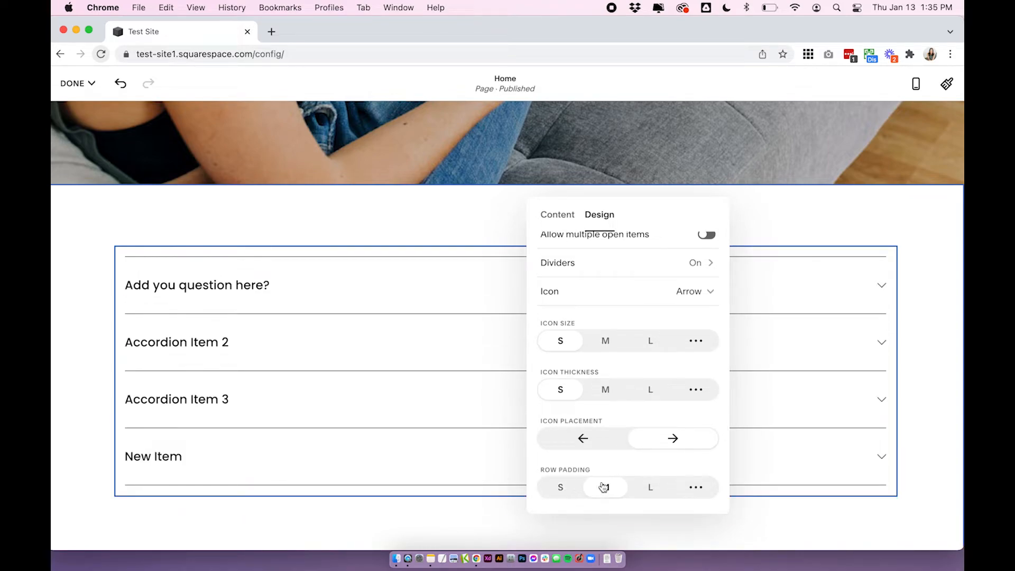
scroll("up", 3)
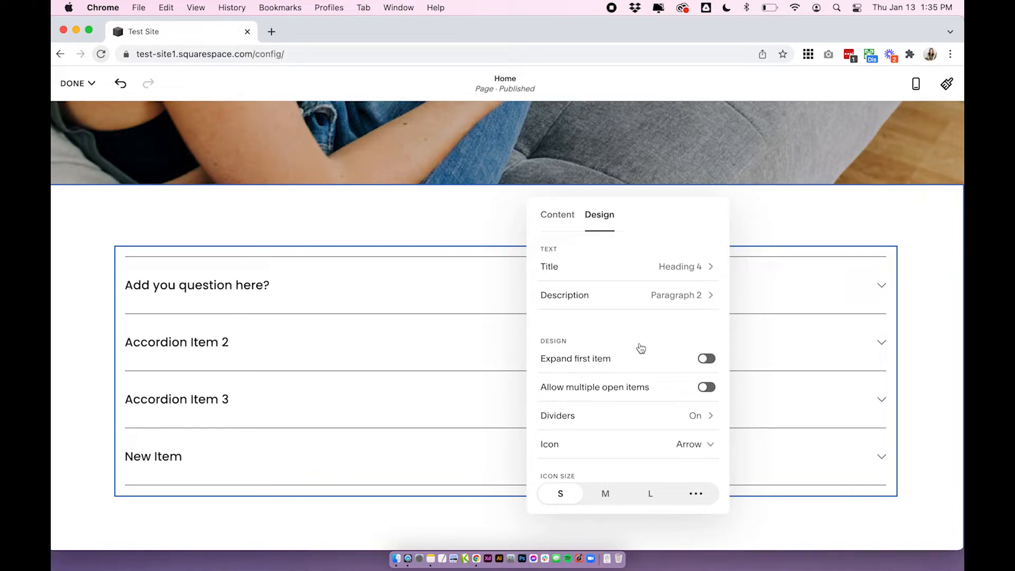
mouse_move(850, 350)
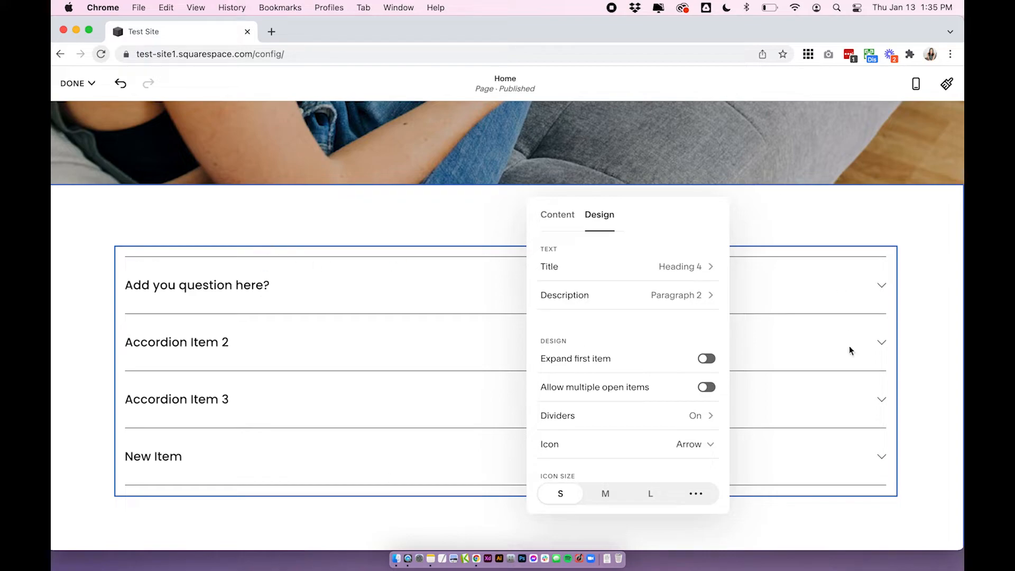
mouse_move(902, 292)
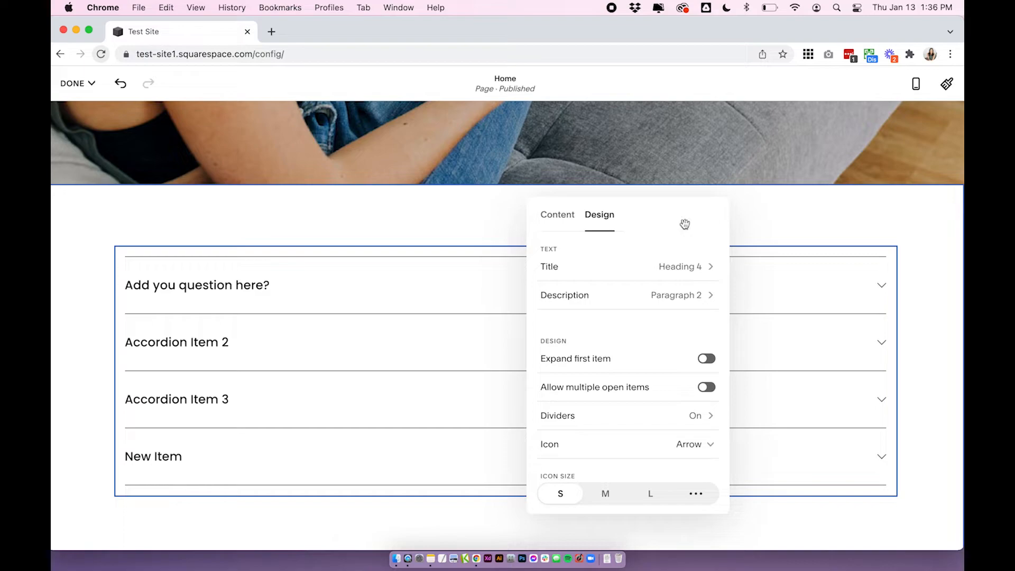
mouse_move(908, 305)
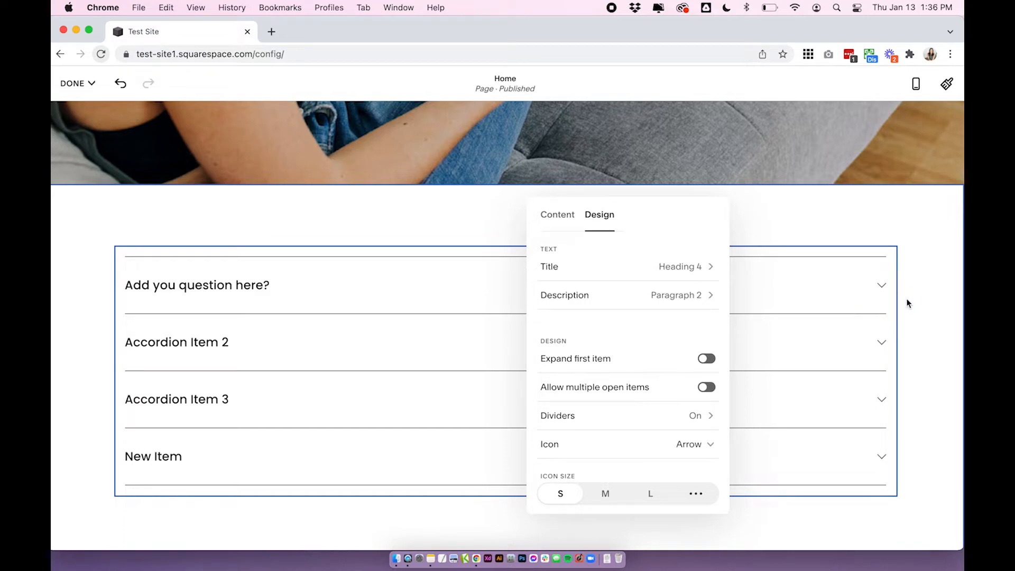
mouse_move(717, 336)
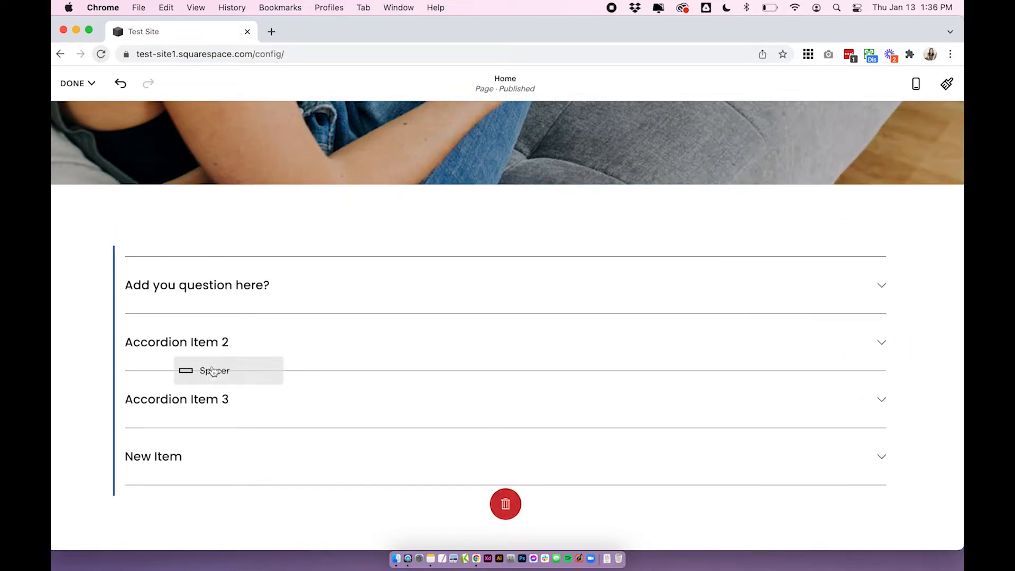
Step: Place Spacer blocks on either side so the accordion sits in a centered column
left_click(214, 370)
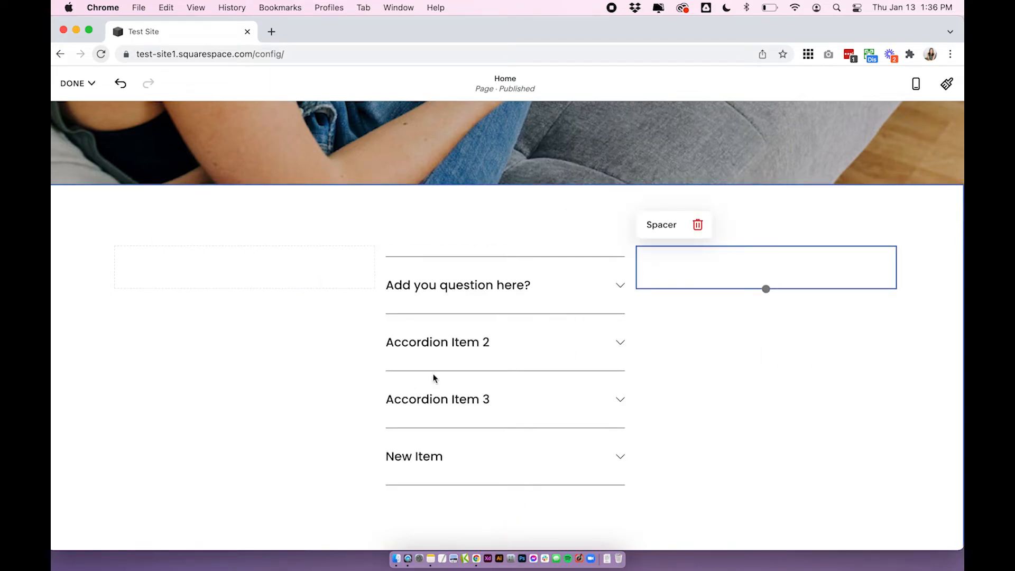
mouse_move(659, 262)
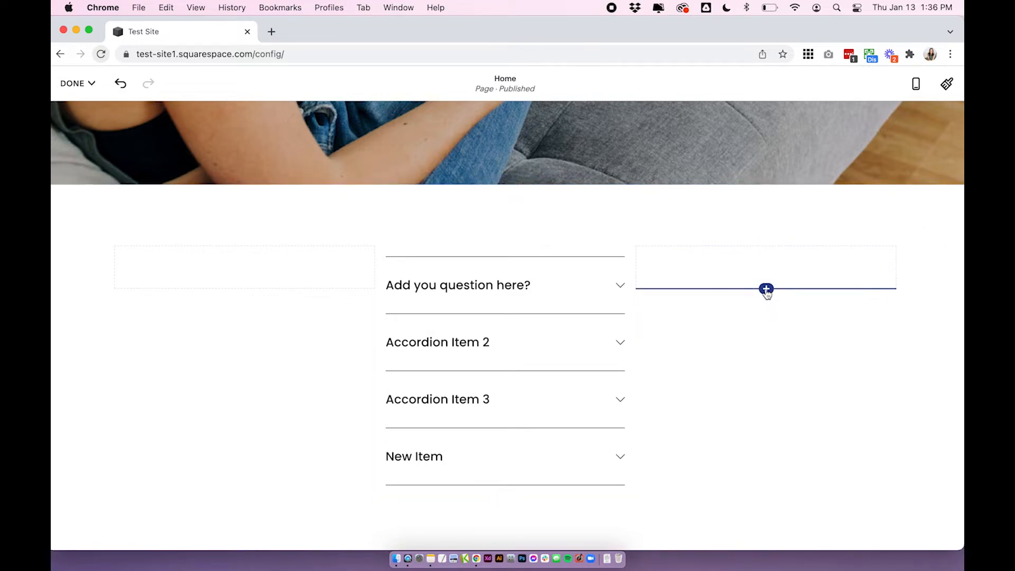
Step: Drop a second Accordion block beside the first, between the two spacers
left_click(766, 290)
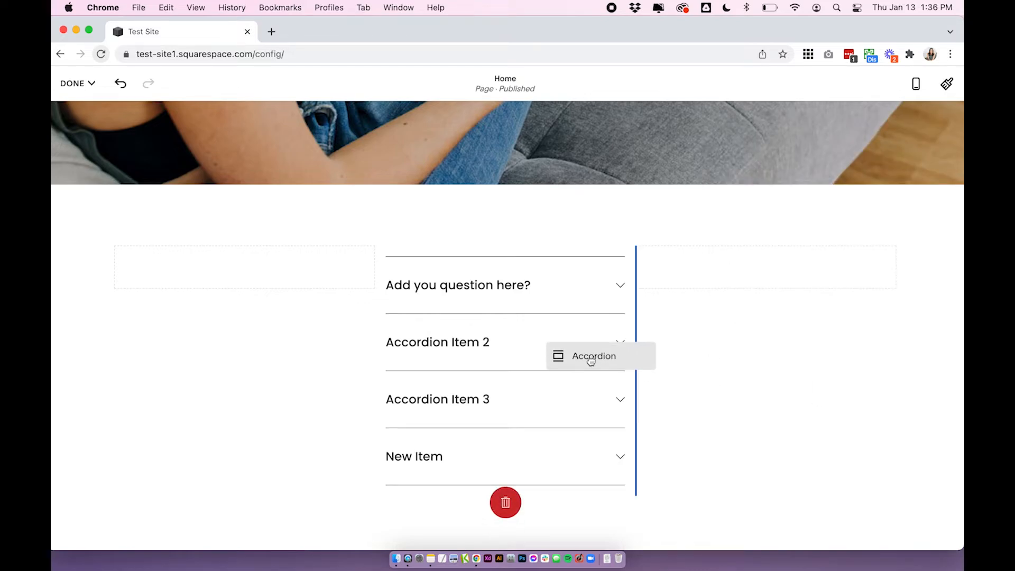
left_click(593, 356)
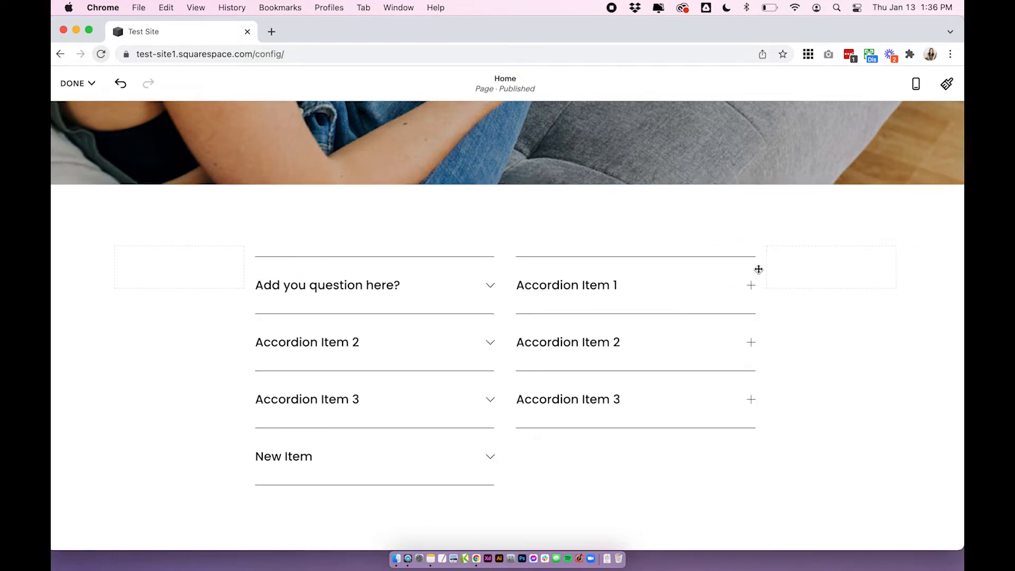
left_click(635, 341)
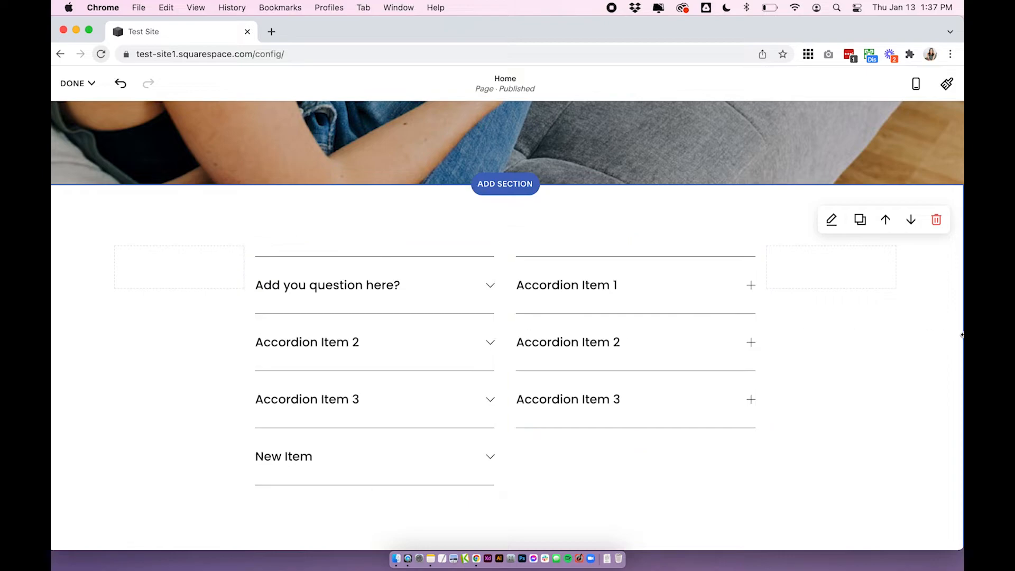
mouse_move(272, 218)
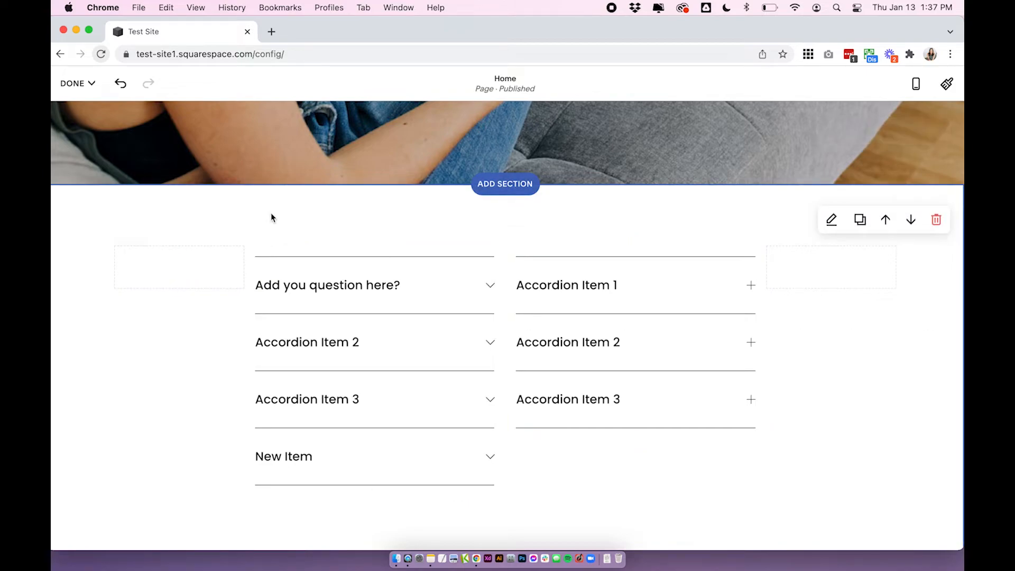
mouse_move(164, 225)
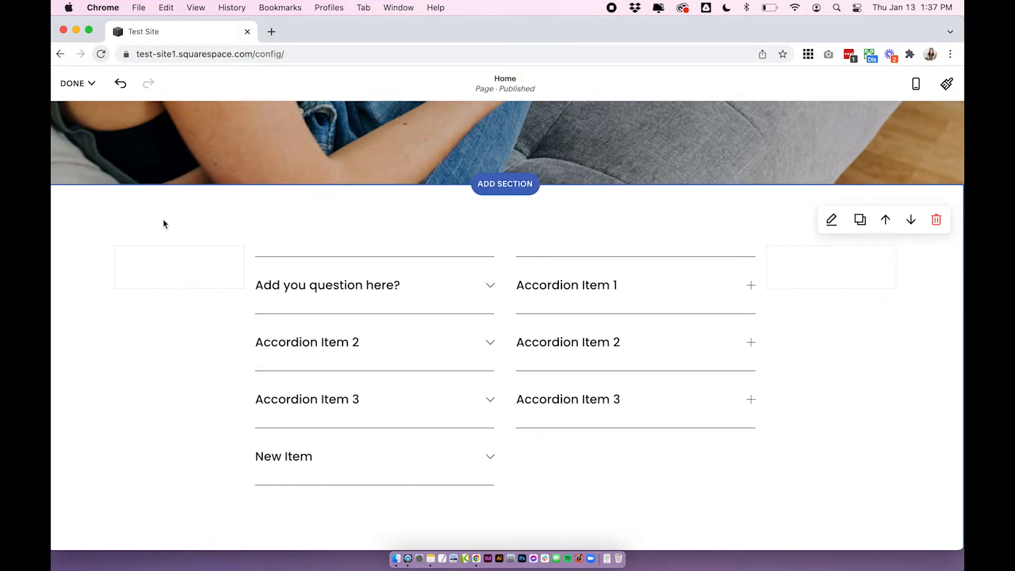
Step: Save the page and go to Design > Site Styles
left_click(73, 83)
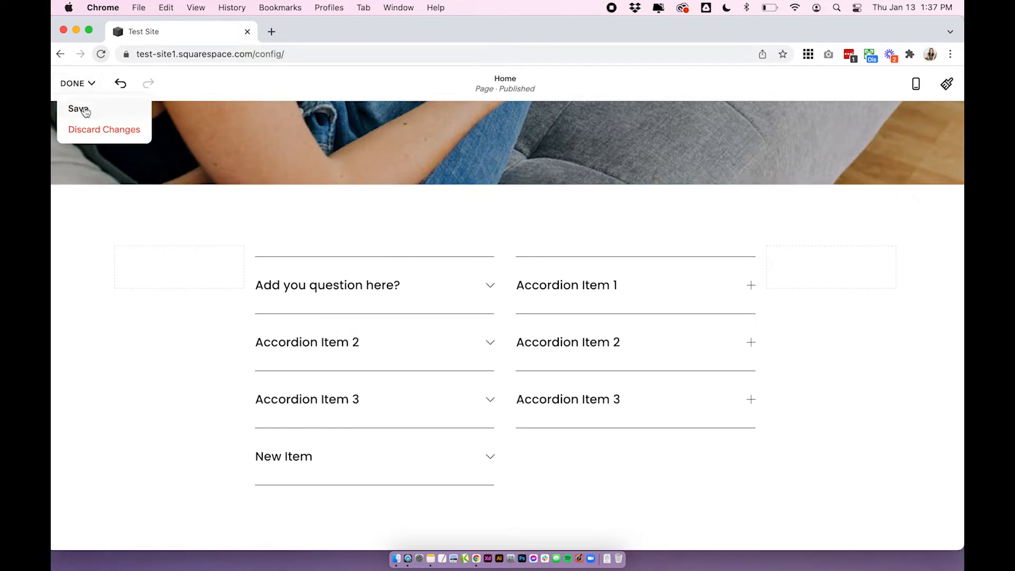
left_click(78, 108)
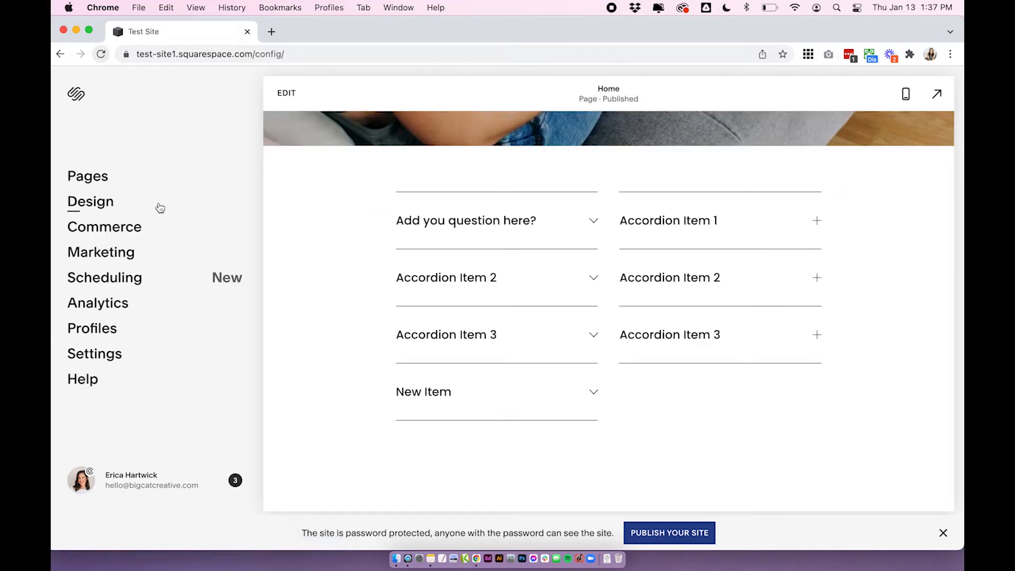
left_click(91, 200)
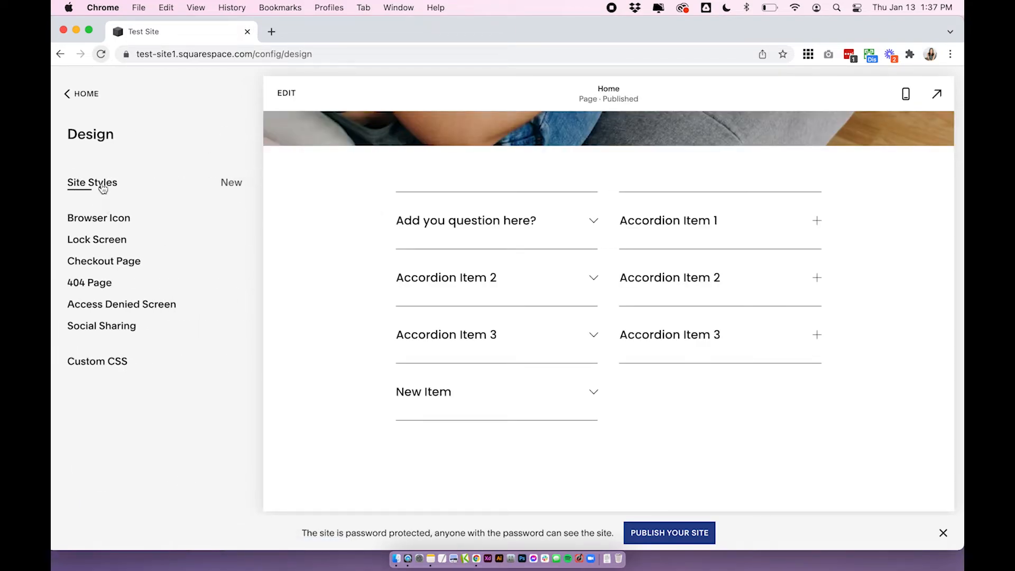
left_click(92, 182)
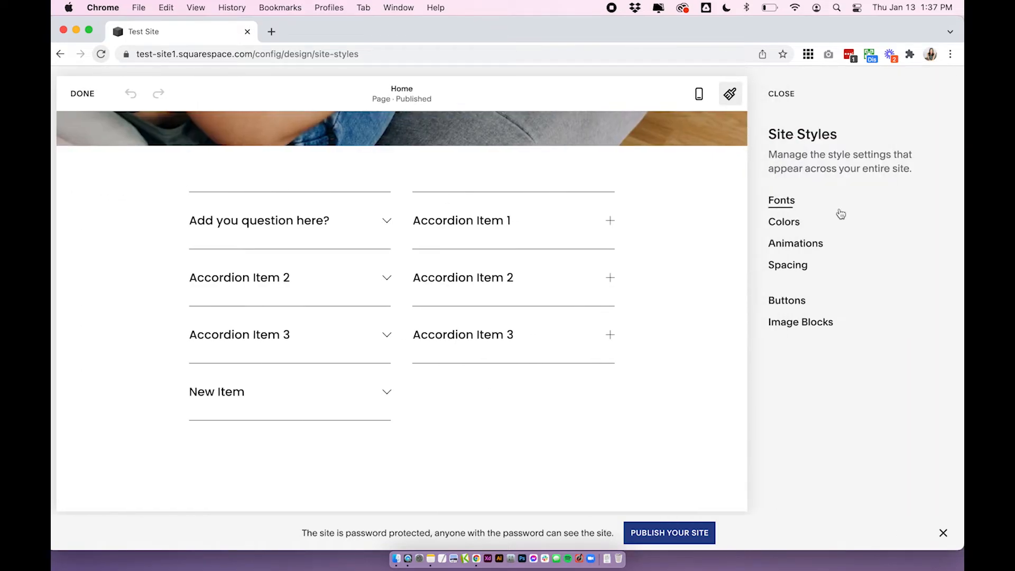
mouse_move(772, 207)
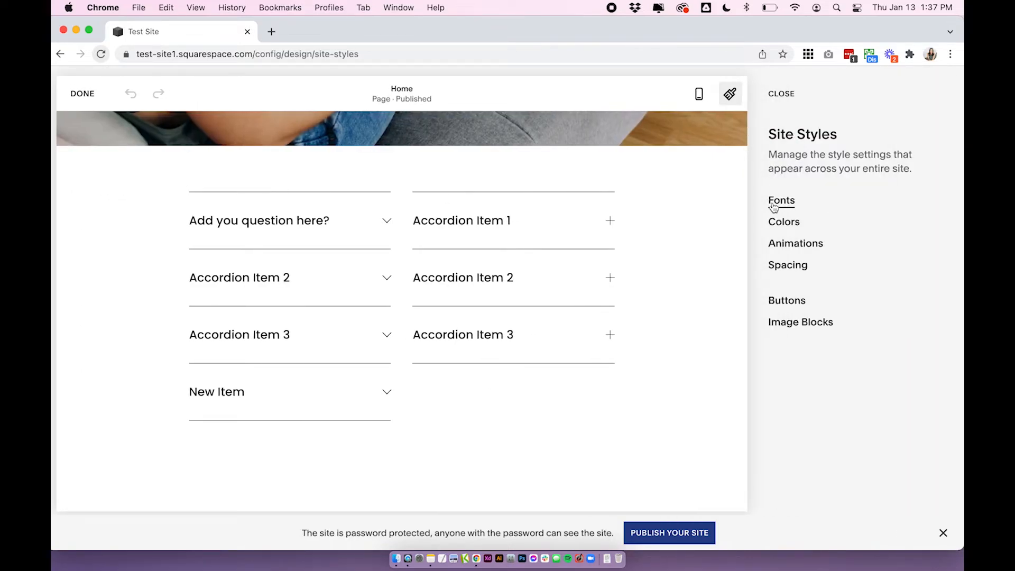
Step: Check the Poppins font settings, then return to the Site Styles categories
left_click(781, 200)
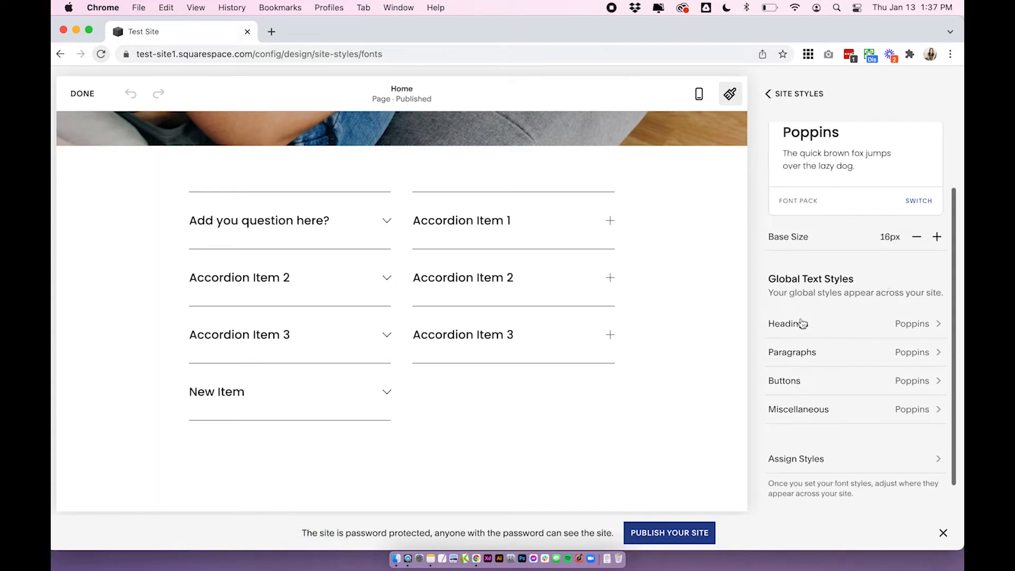
mouse_move(803, 354)
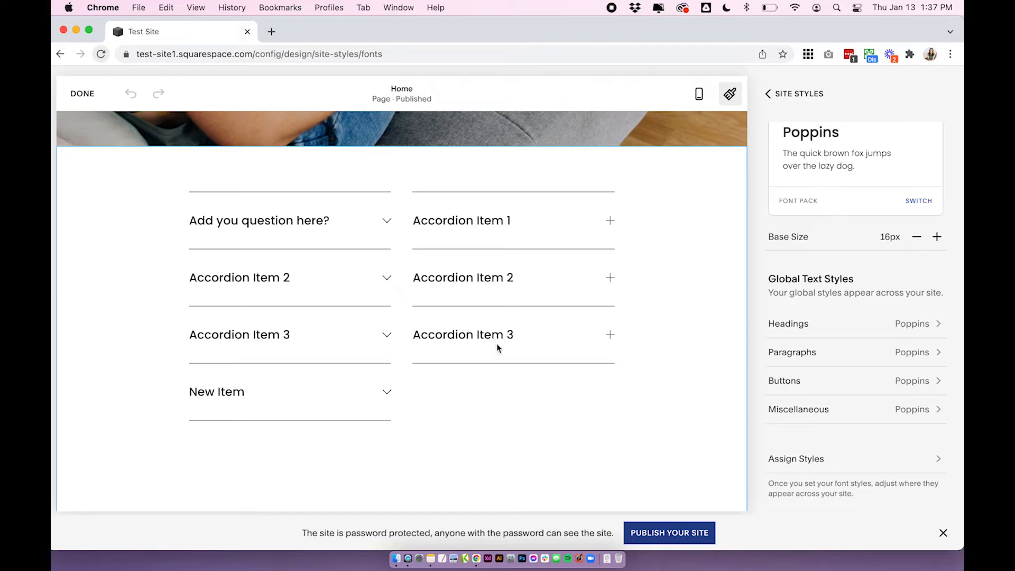
left_click(771, 93)
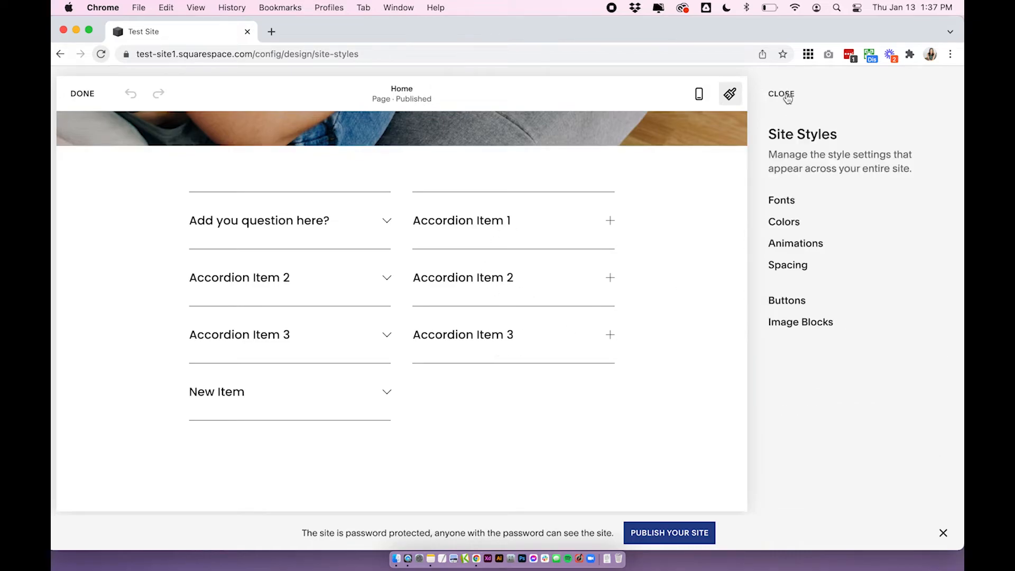
Step: Show the Colors settings with the palette and Customize your themes list
left_click(784, 221)
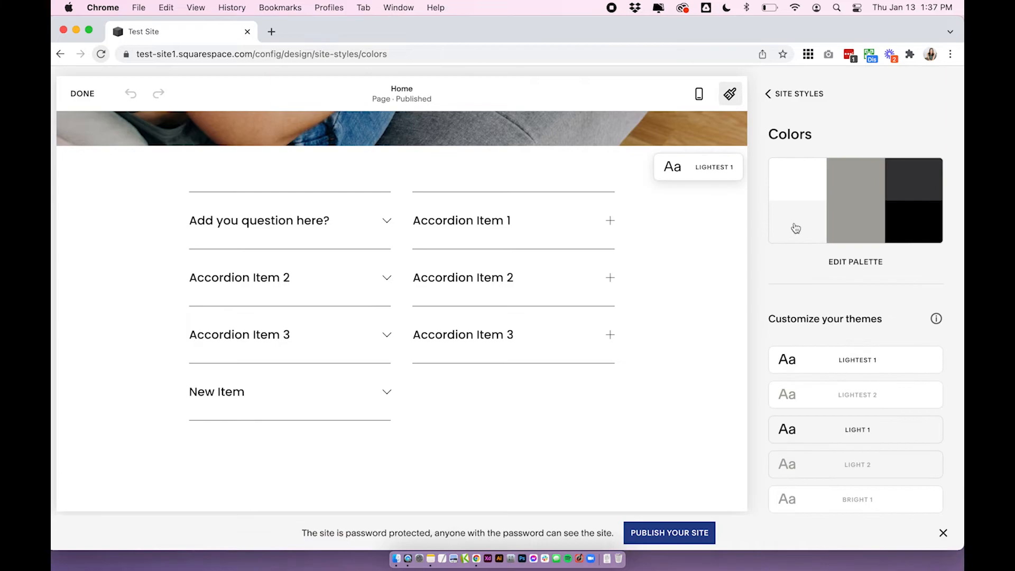
mouse_move(700, 238)
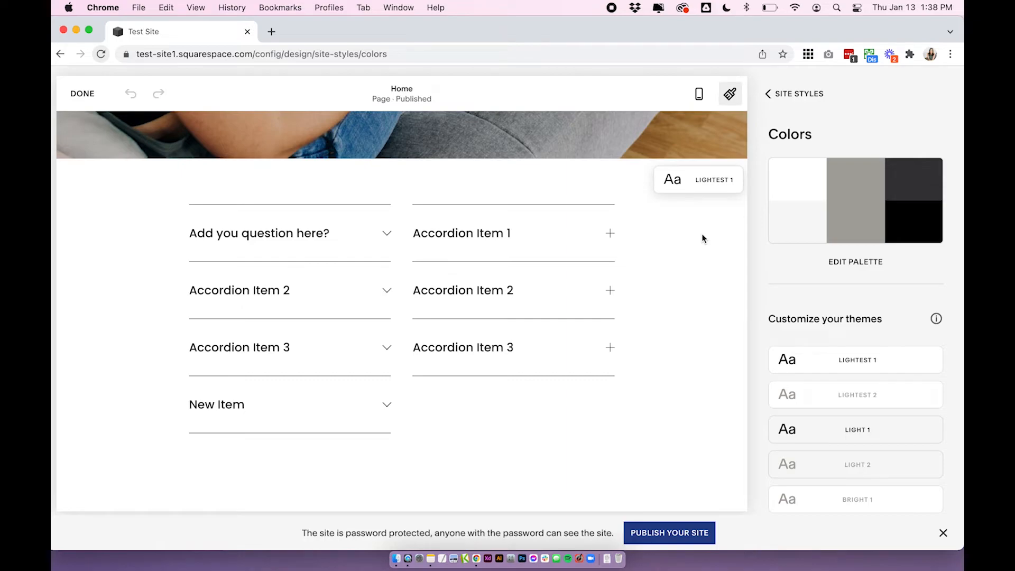
mouse_move(633, 234)
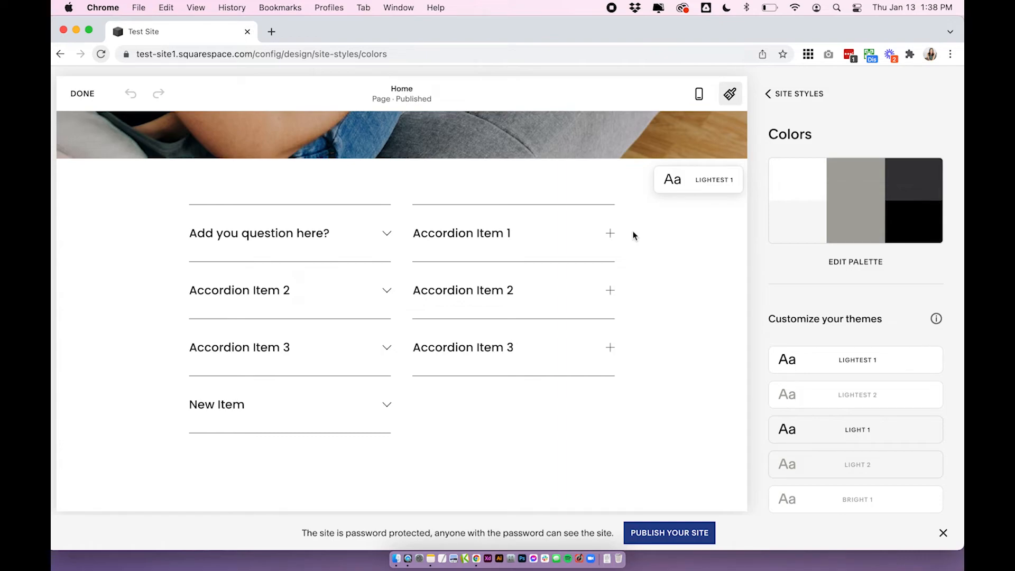
mouse_move(507, 197)
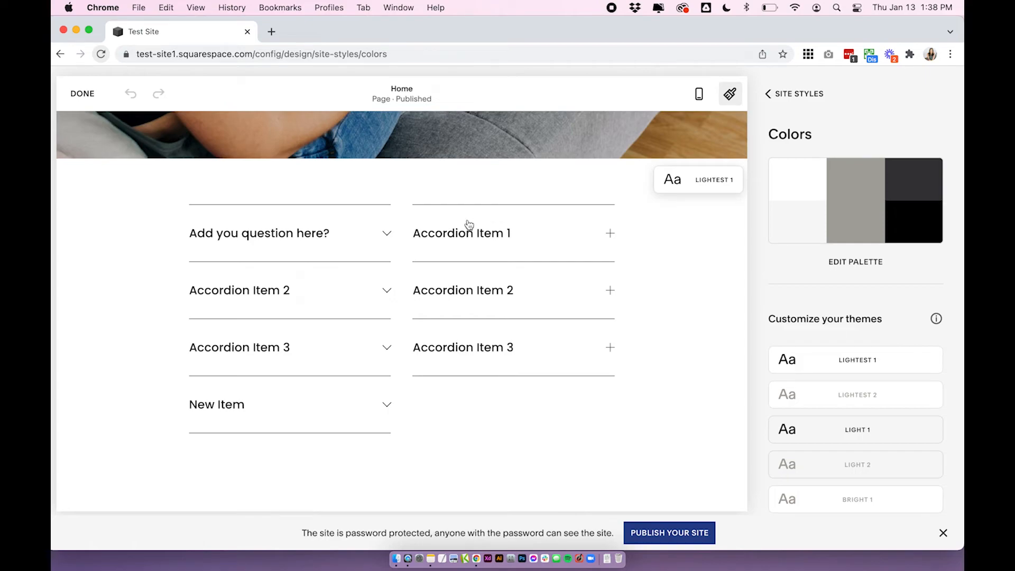
mouse_move(717, 184)
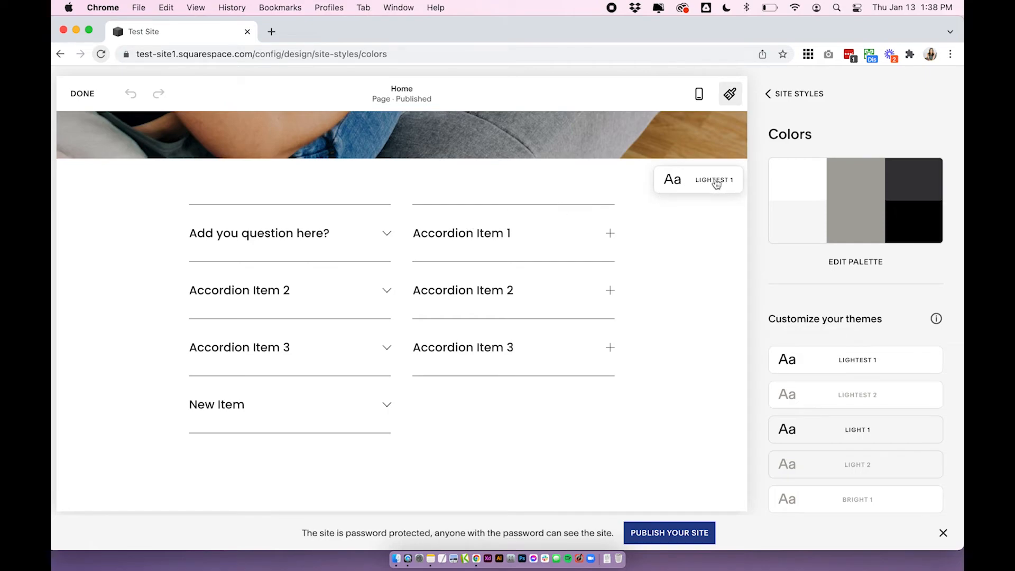
mouse_move(898, 359)
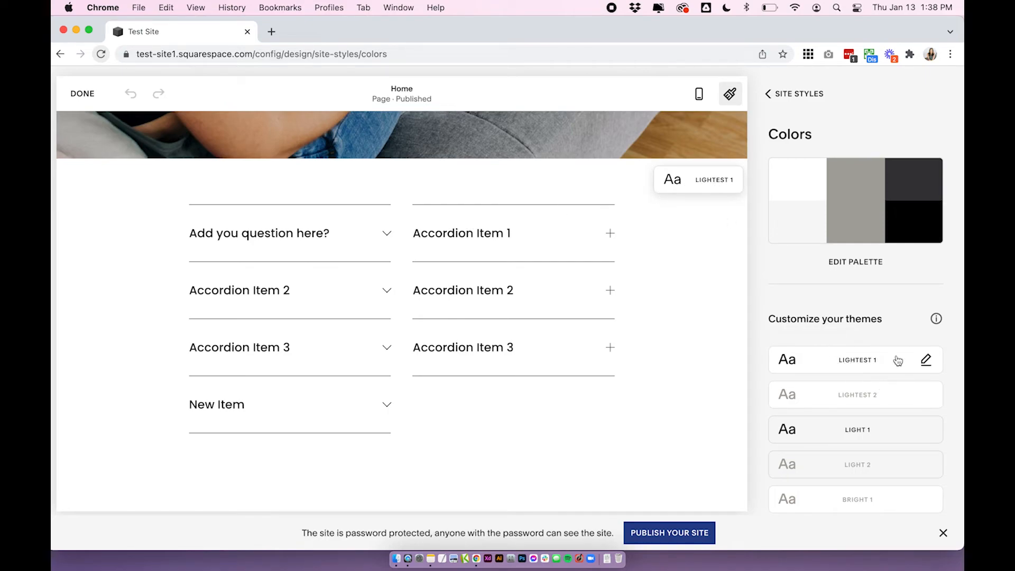
Step: Enter the Lightest 1 theme editor and reach the Accordion Block divider and icon colour rows
left_click(926, 360)
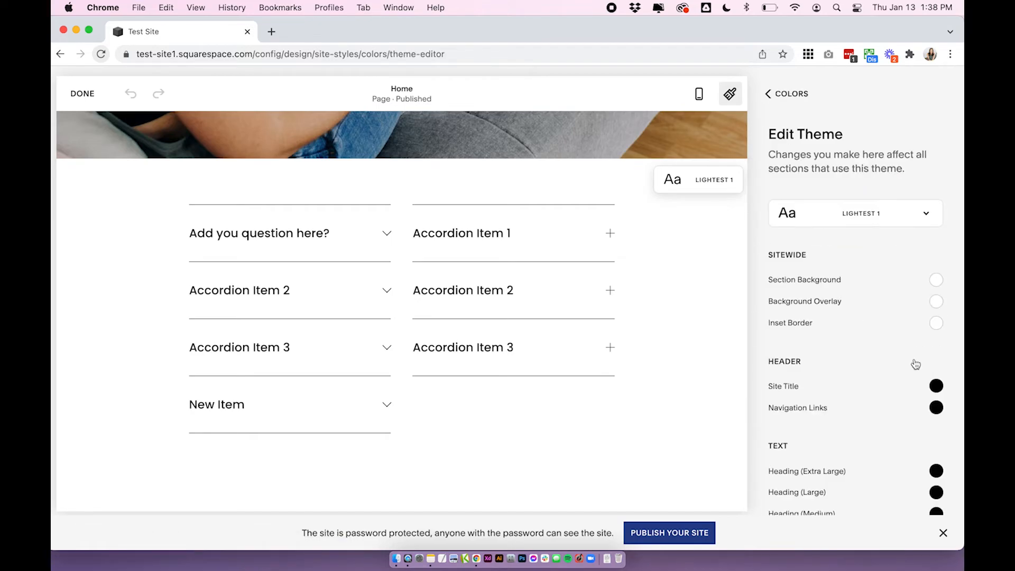
scroll("down", 3)
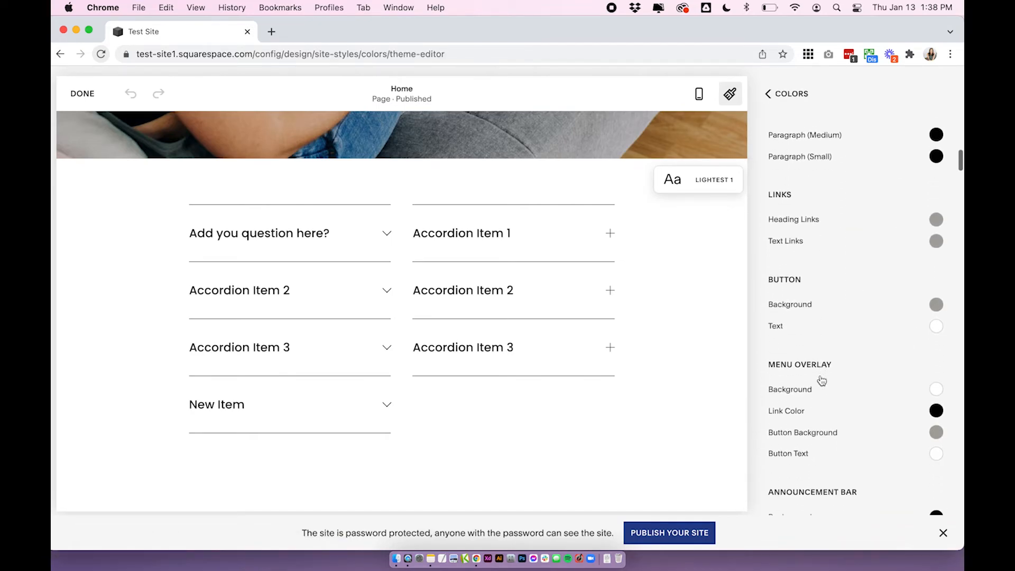
scroll("down", 3)
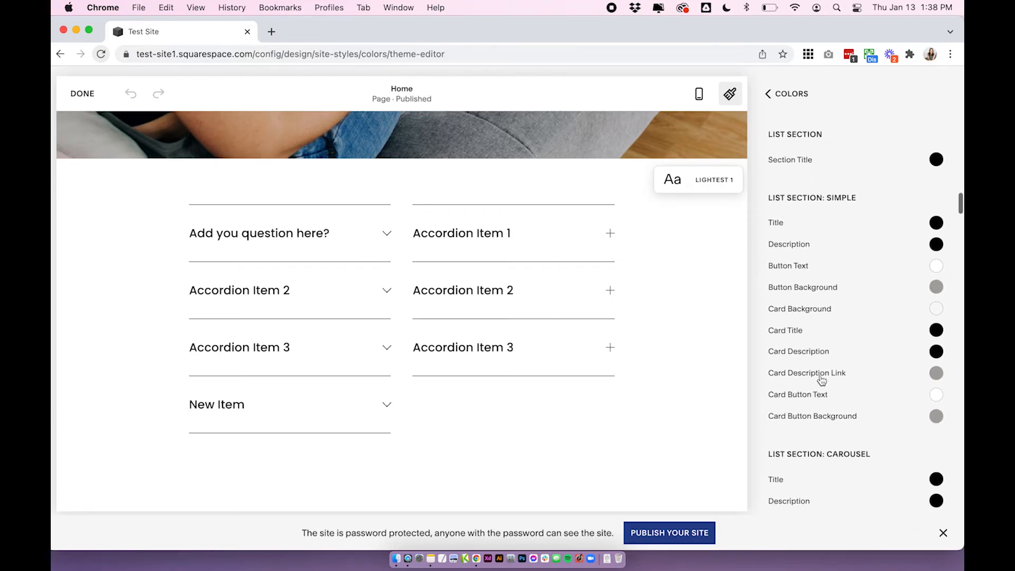
scroll("down", 3)
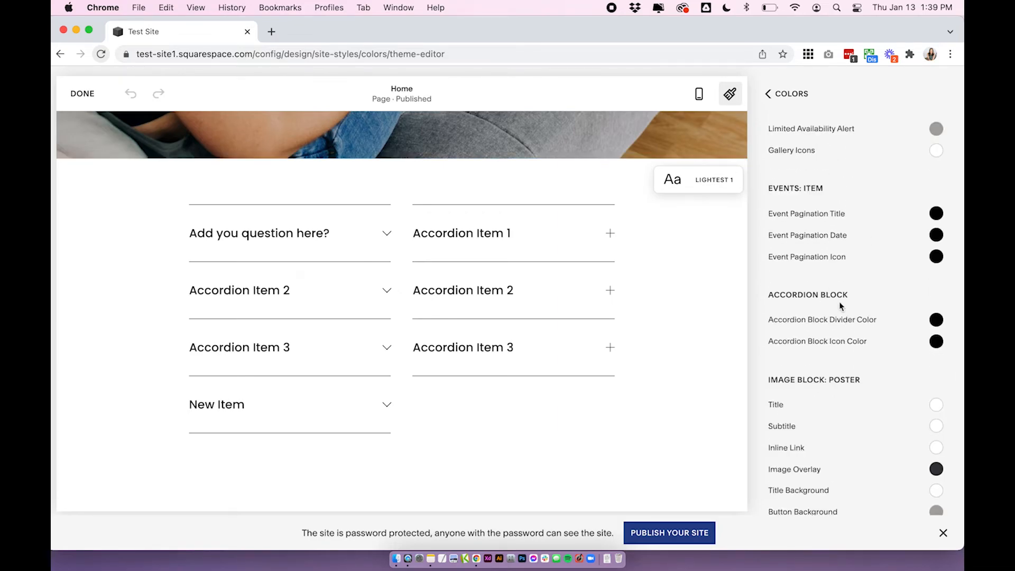
mouse_move(835, 327)
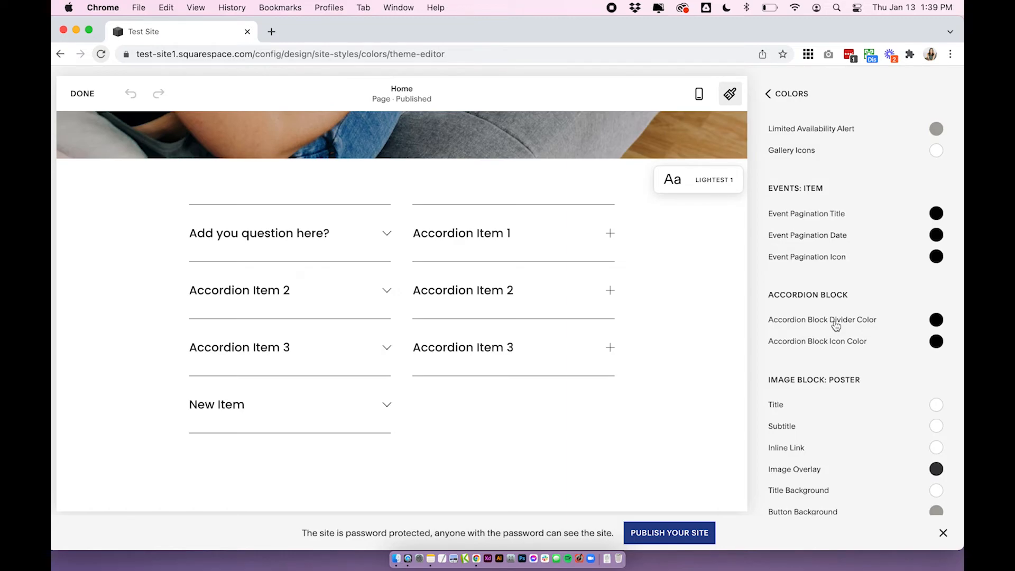
mouse_move(860, 328)
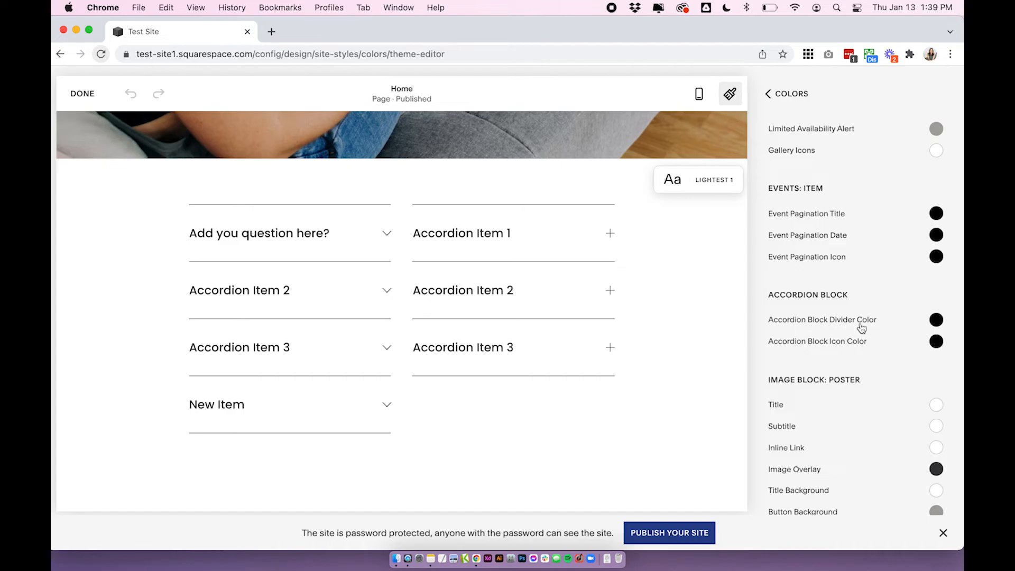
mouse_move(942, 328)
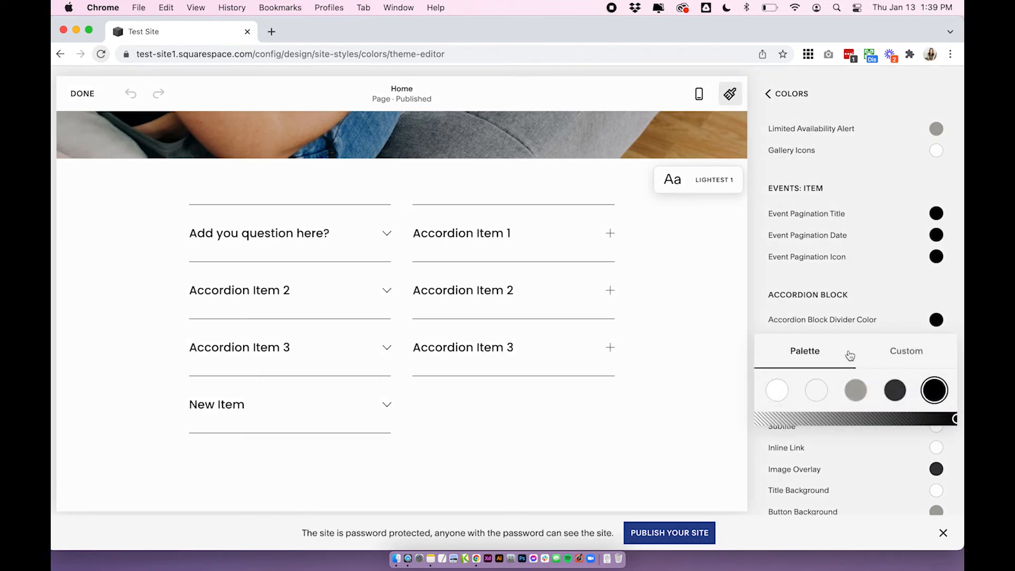
Step: Colour the accordion dividers red and the accordion icons blue
left_click(906, 351)
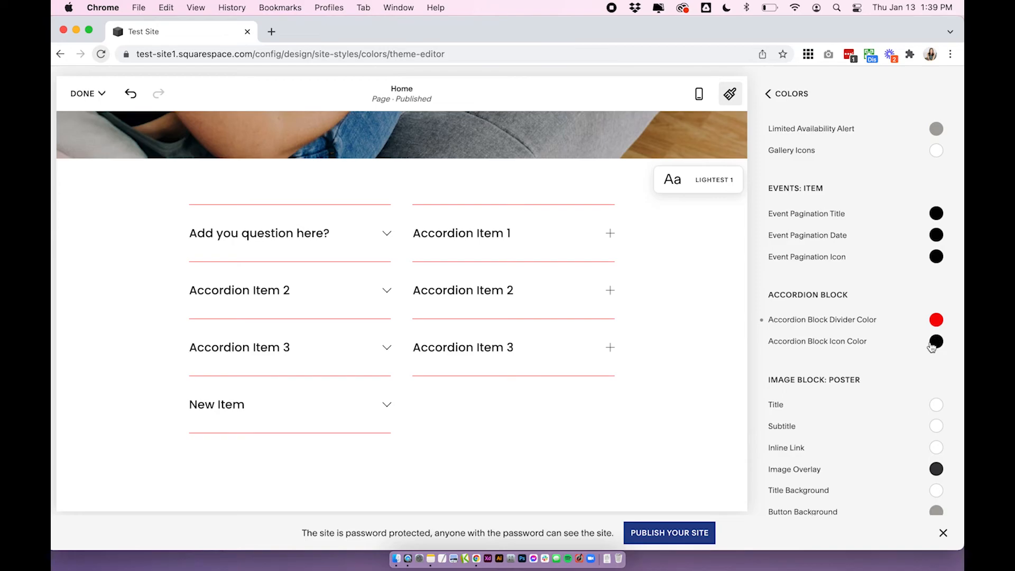
left_click(936, 341)
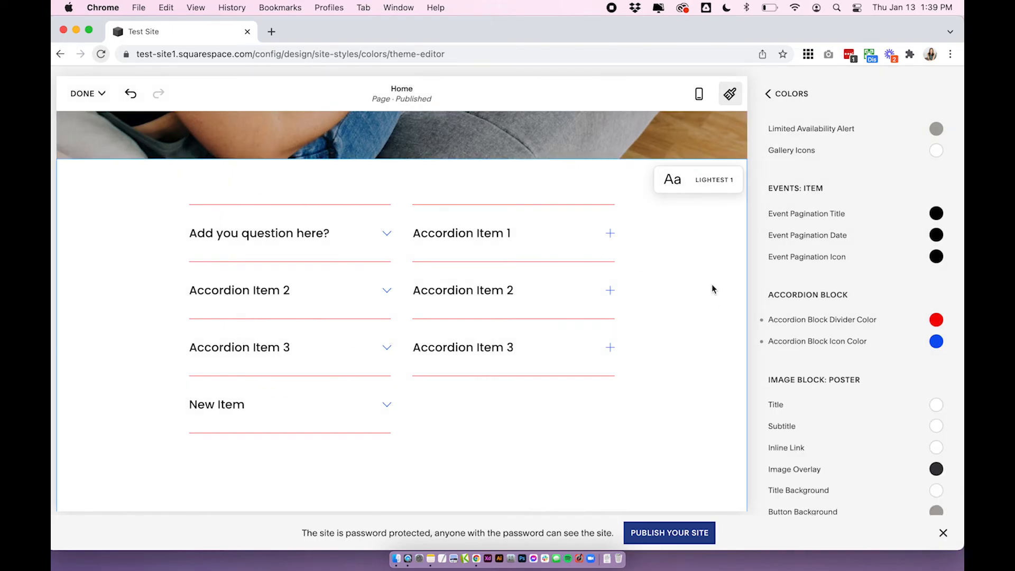
mouse_move(702, 191)
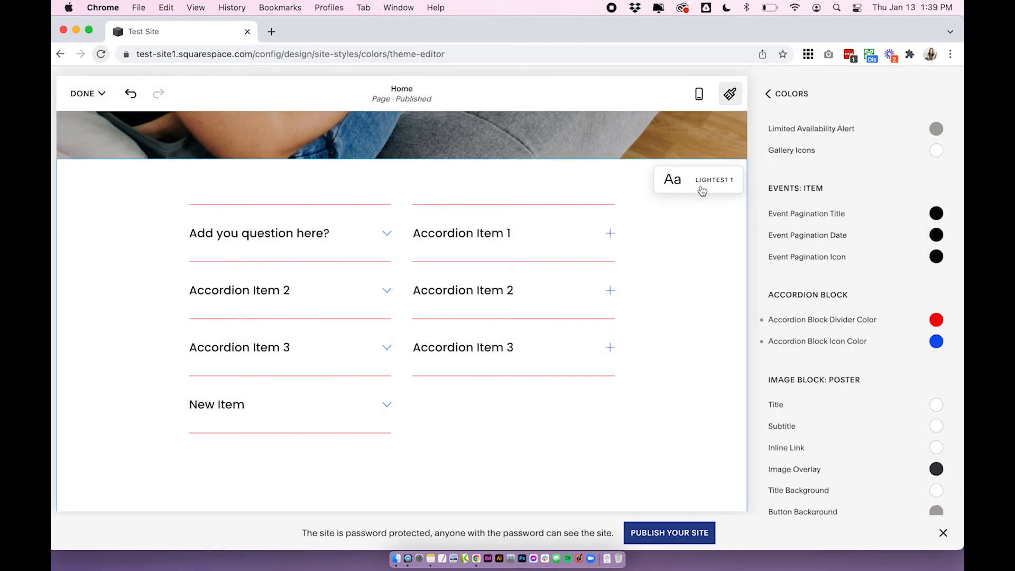
mouse_move(712, 256)
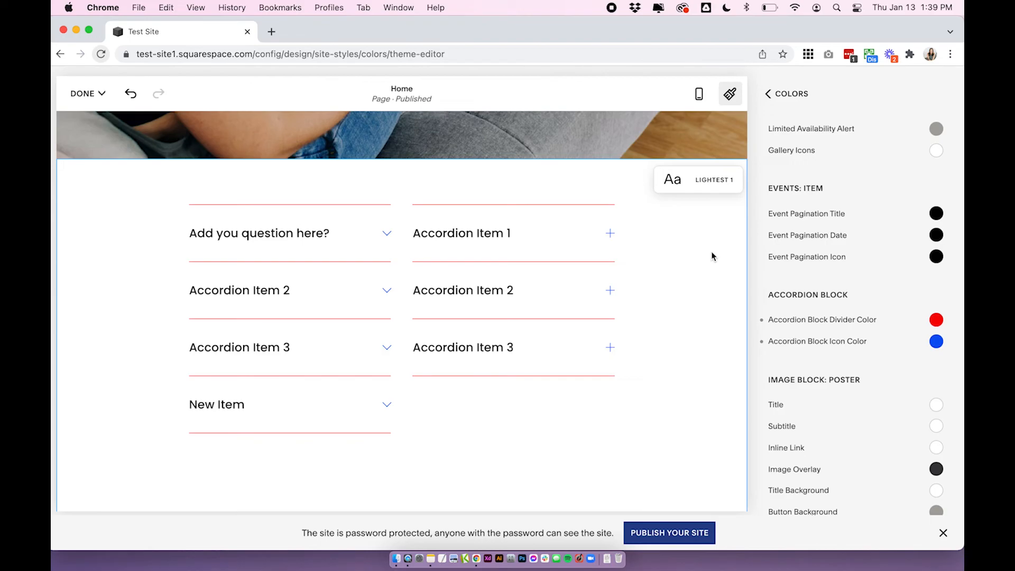
Step: Filter to the two changed accordion colours and reveal the Save and Discard options
left_click(698, 180)
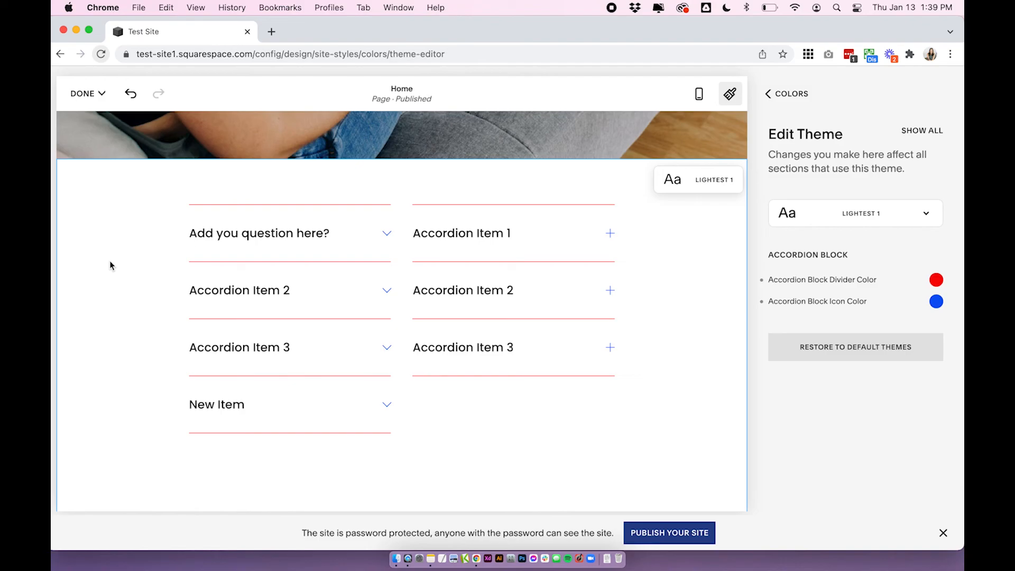
mouse_move(69, 266)
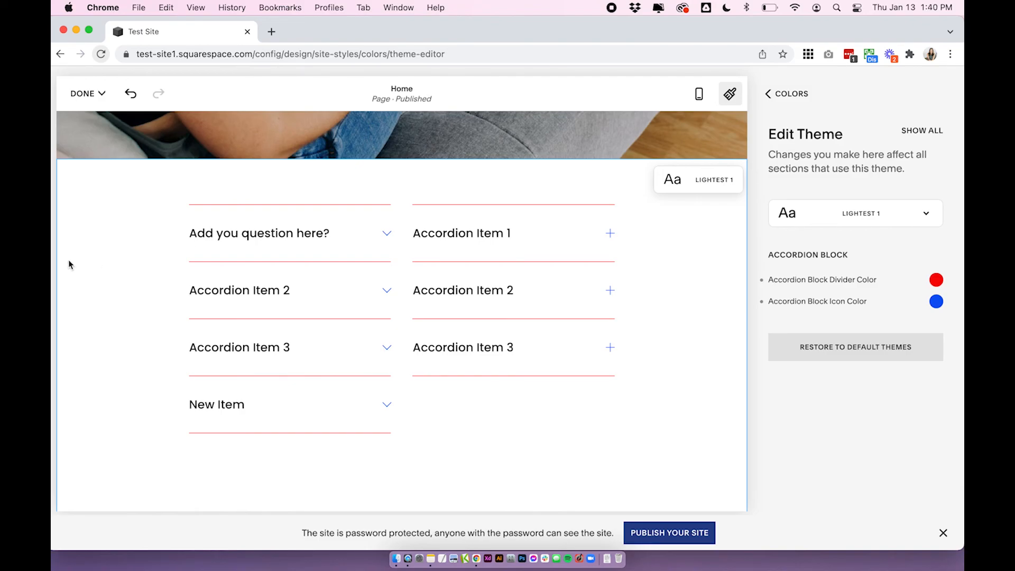
left_click(84, 93)
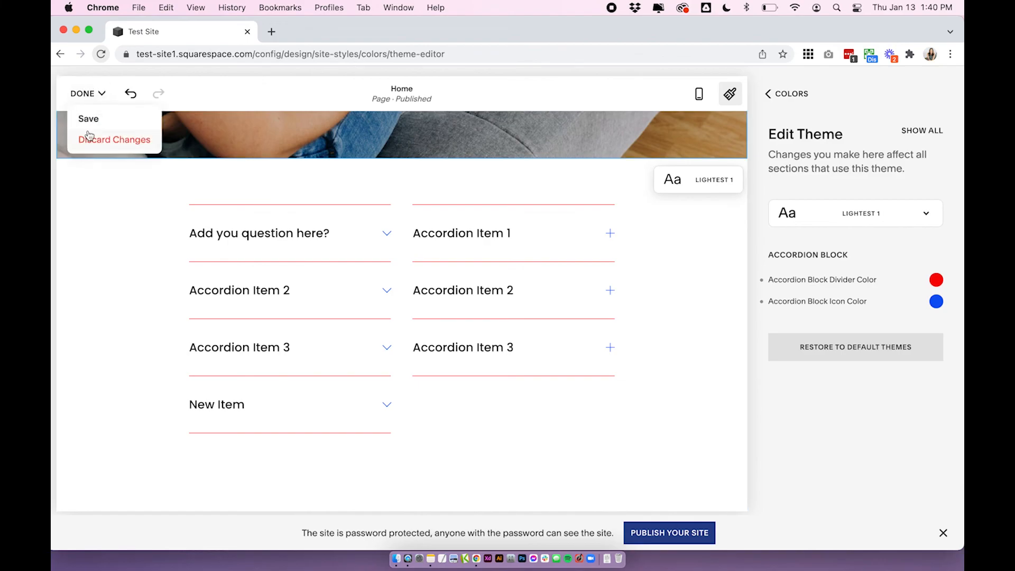